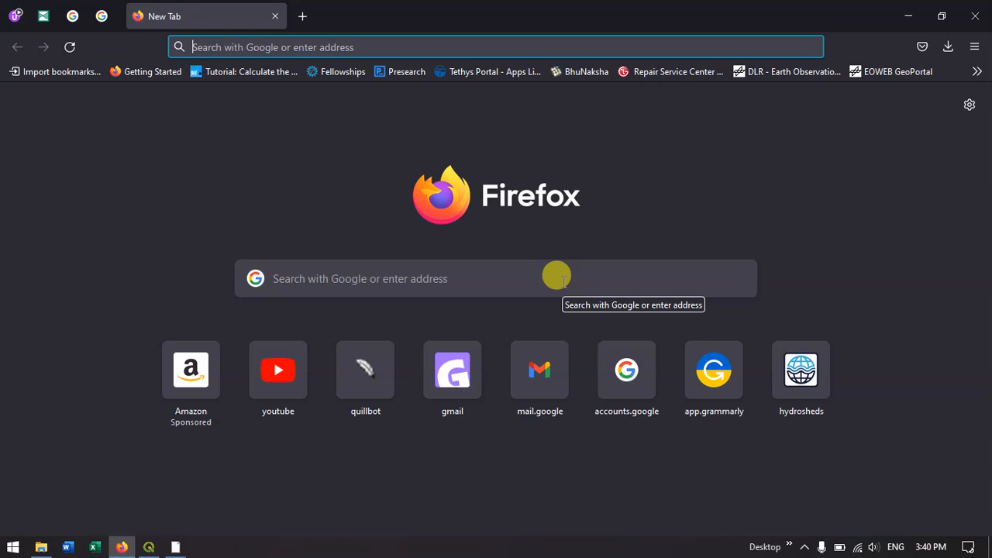
- Search Google for 'earthexplorer' and open the USGS EarthExplorer result
type("earth.esa.int/")
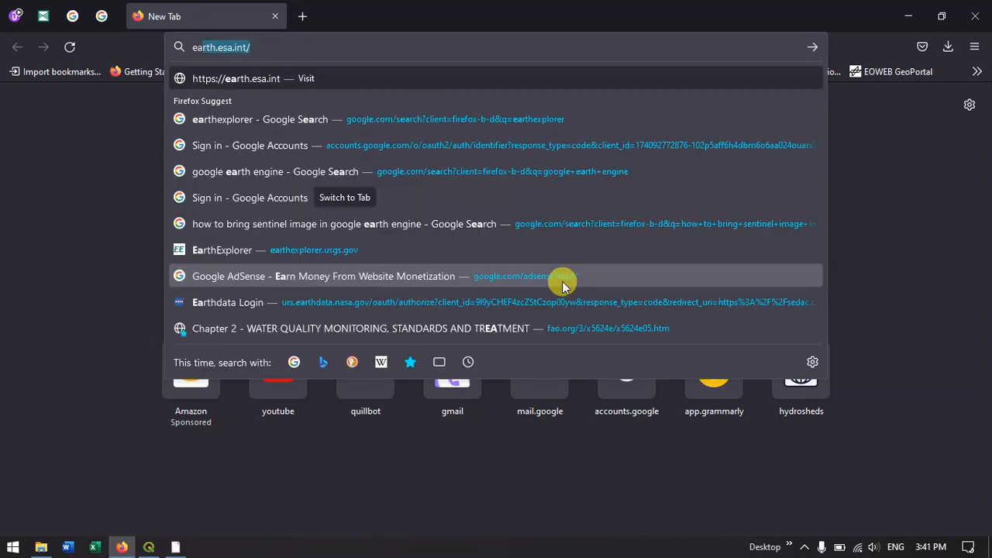
type("earthexplo")
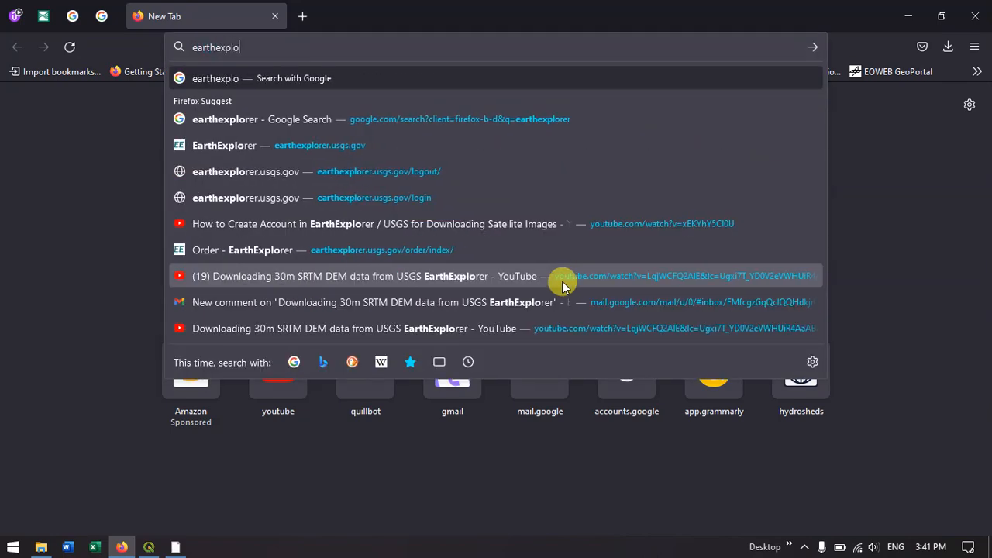
left_click(261, 118)
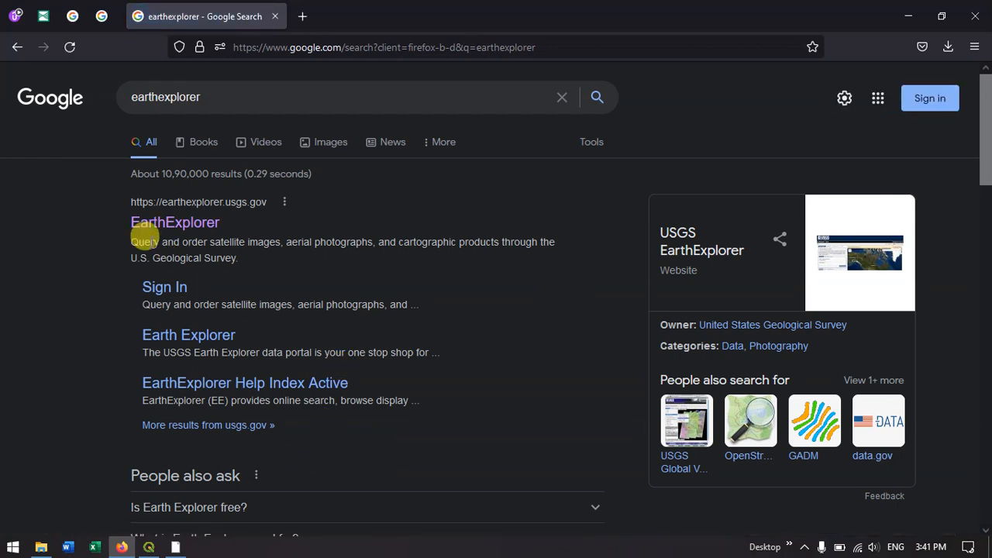
mouse_move(256, 217)
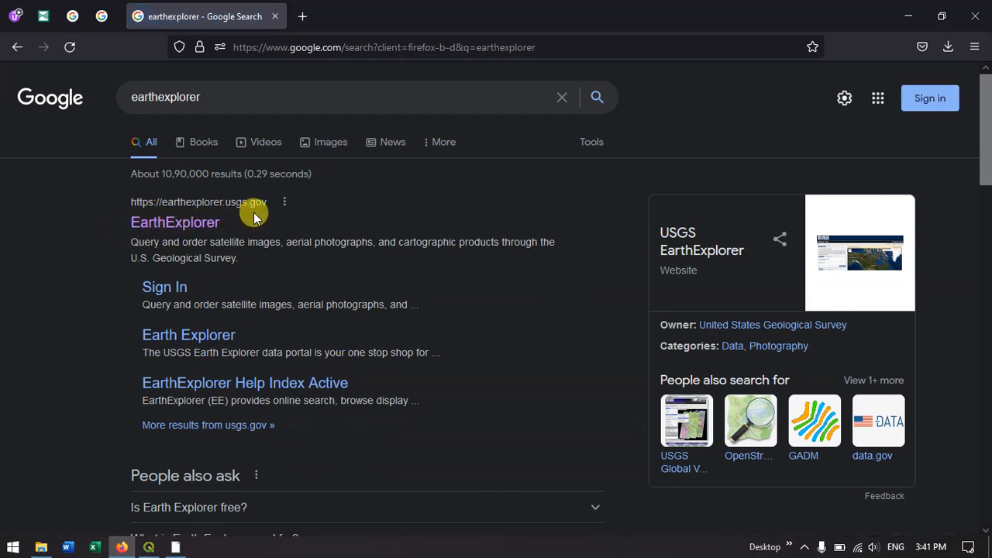
left_click(175, 223)
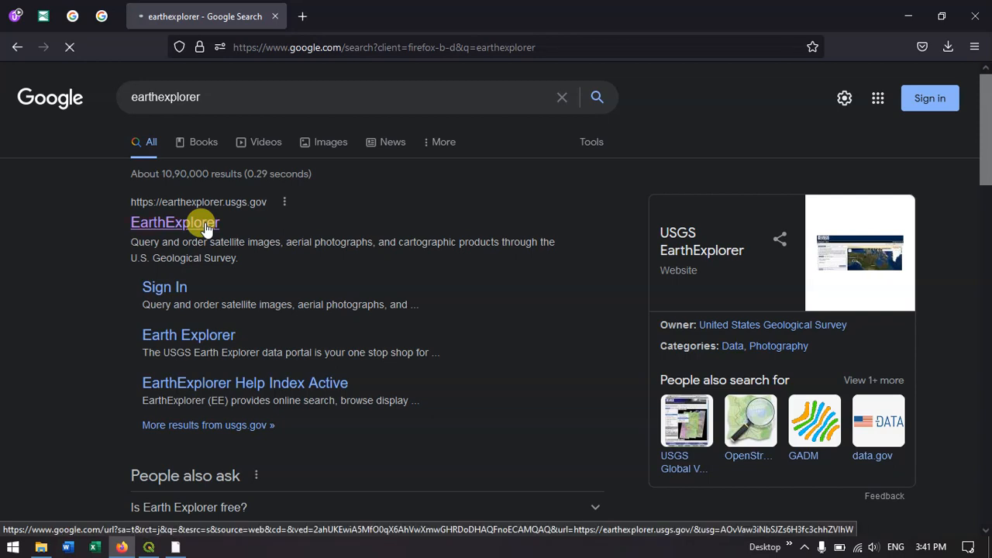
left_click(174, 223)
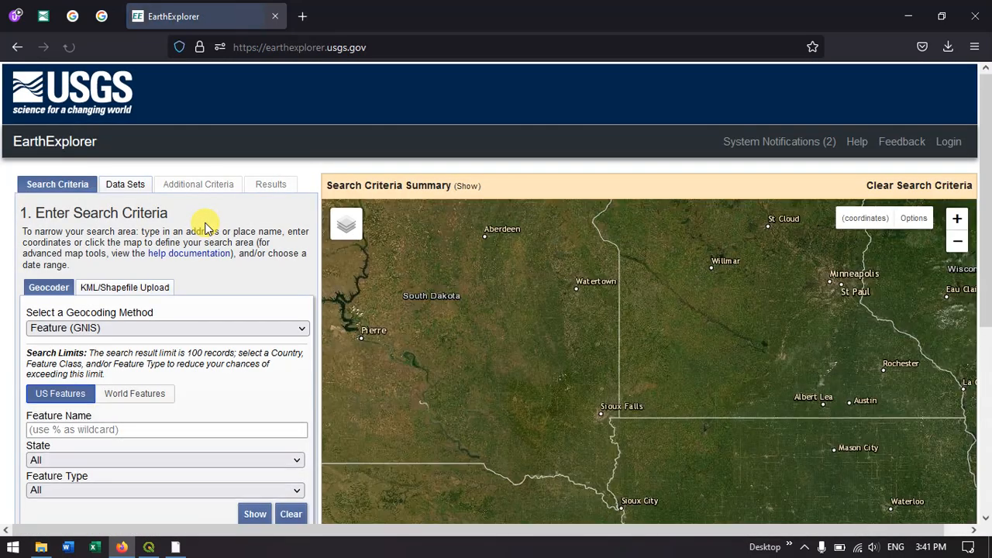
scroll("down", 3)
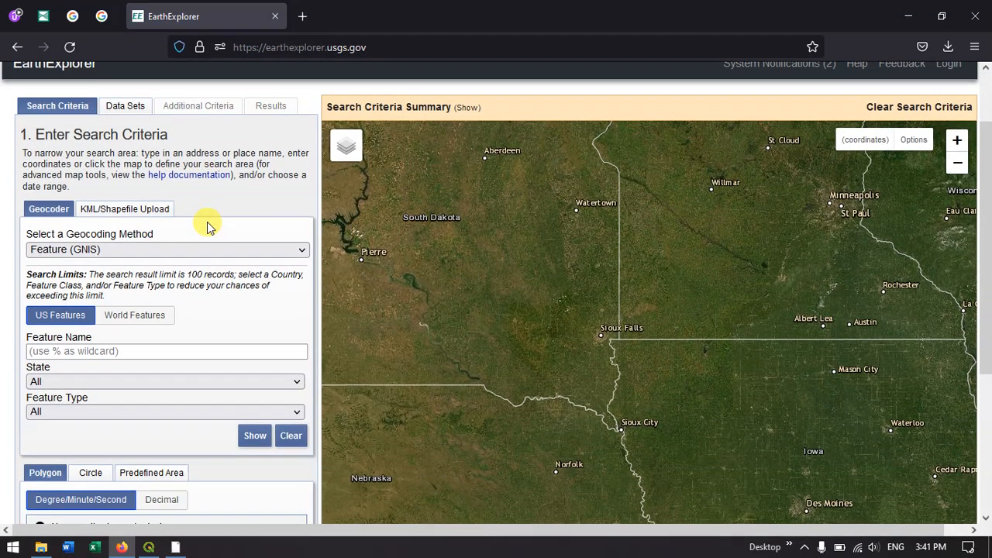
scroll("up", 3)
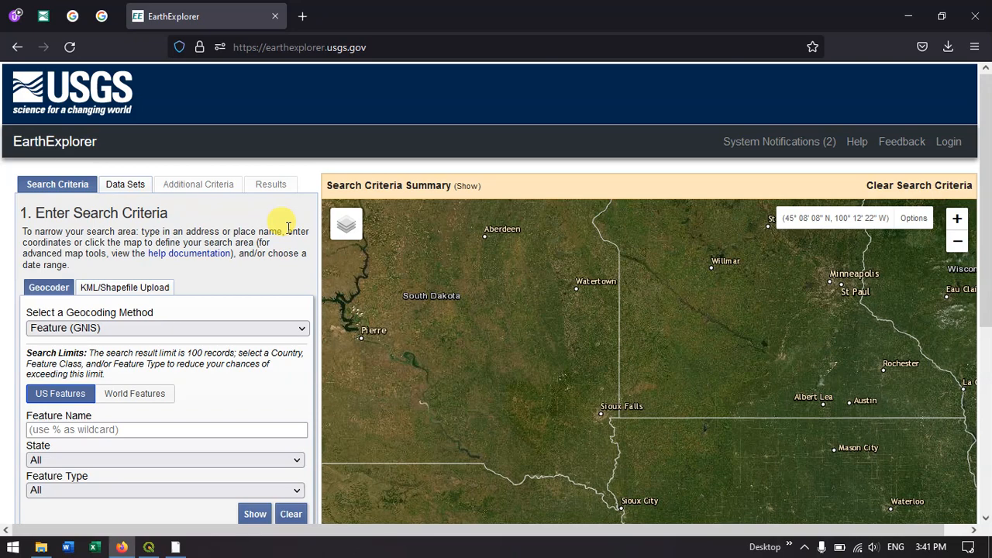
mouse_move(186, 231)
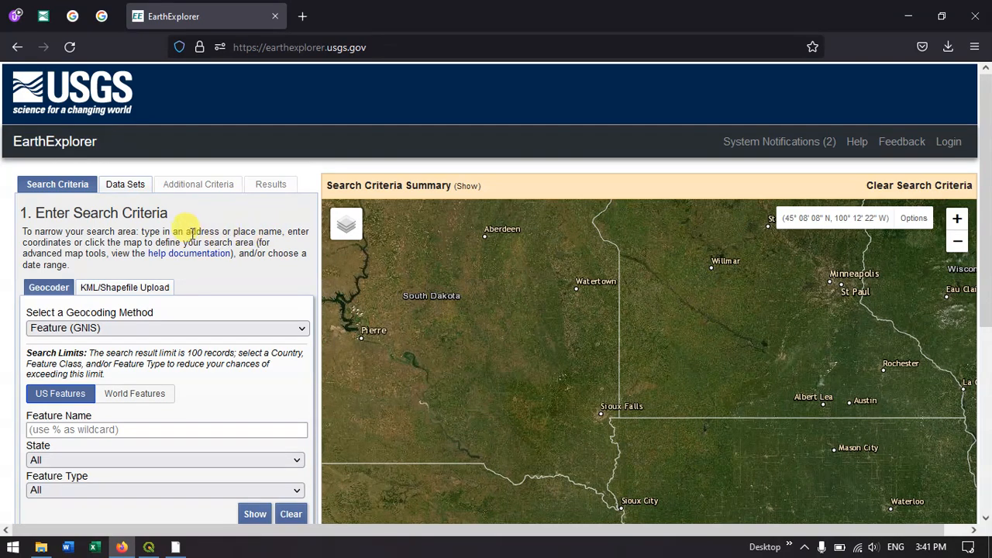
mouse_move(367, 214)
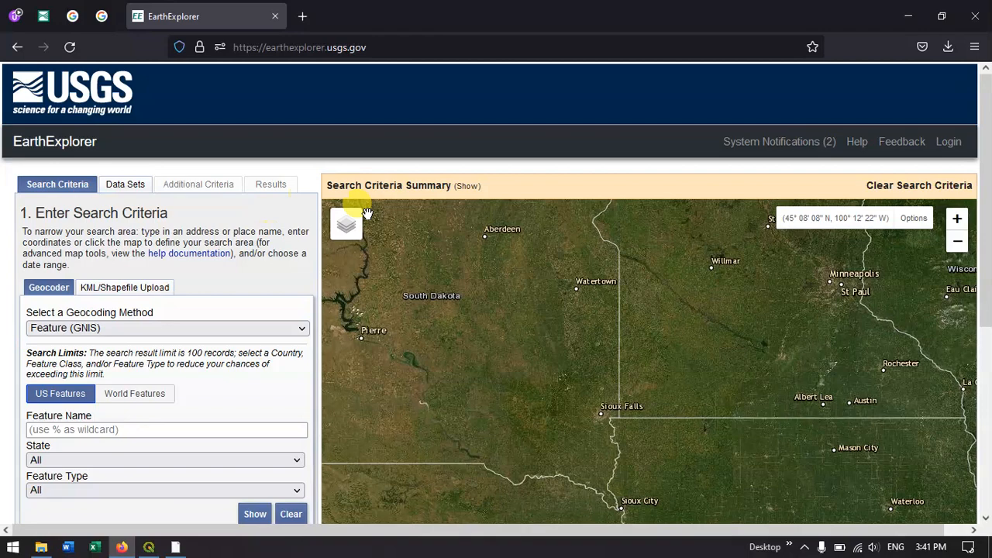
mouse_move(948, 141)
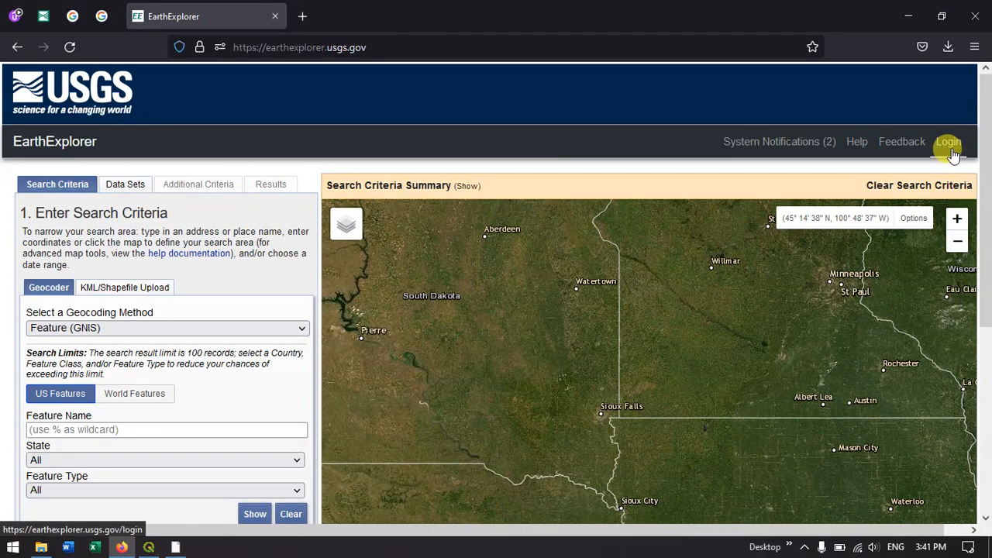
- Log in to EarthExplorer through the USGS sign-in page
left_click(948, 141)
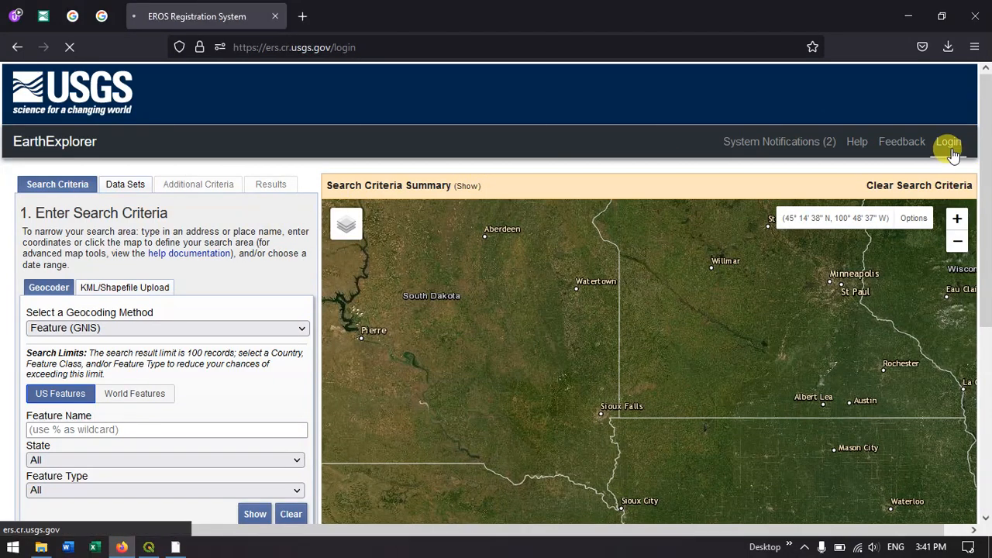
left_click(948, 141)
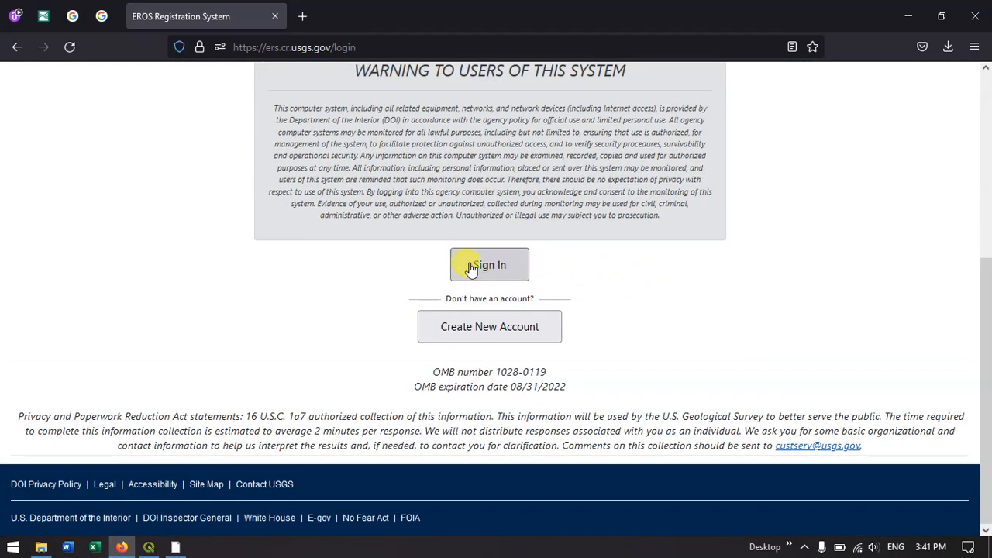
left_click(489, 264)
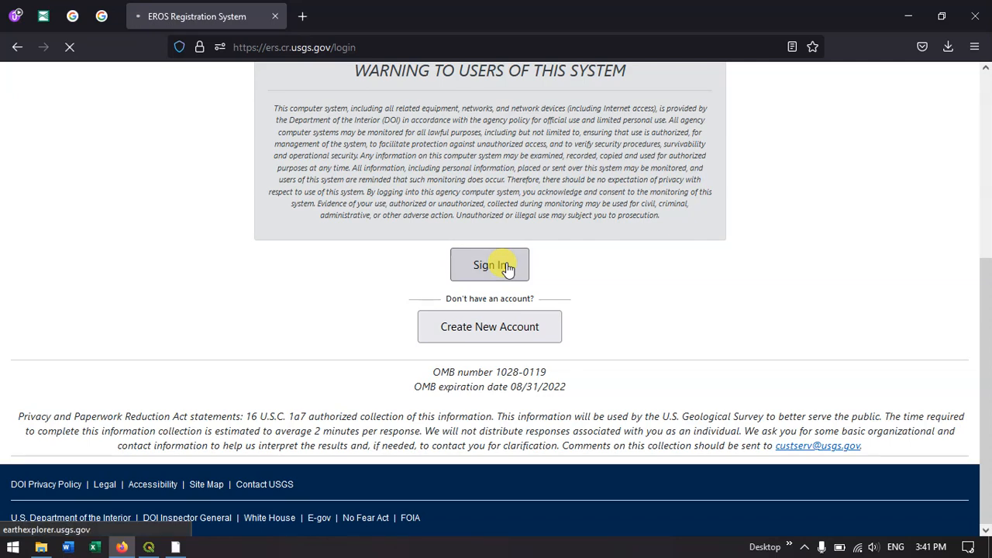
left_click(490, 264)
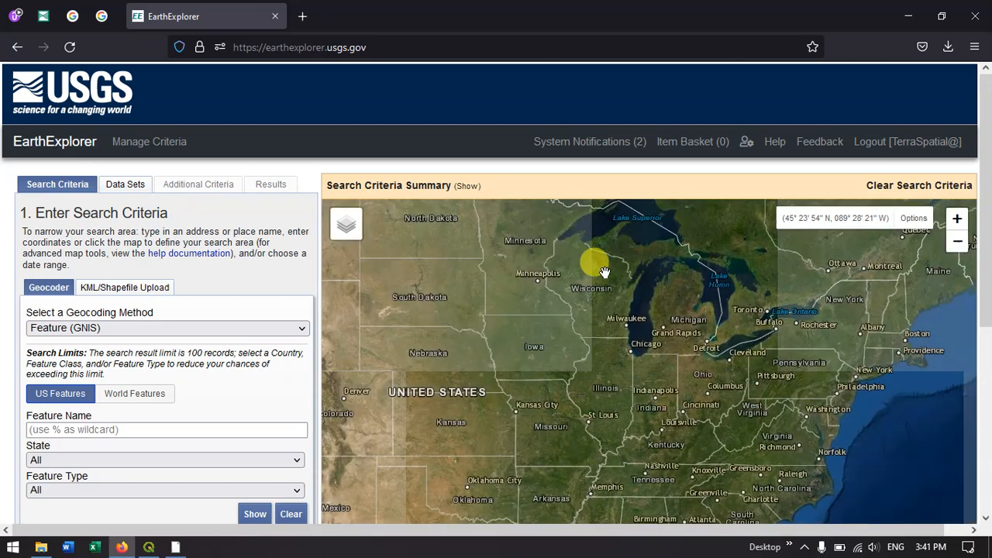
- Pan the map to Chennai and place the corners of a four-point search polygon
left_click(956, 241)
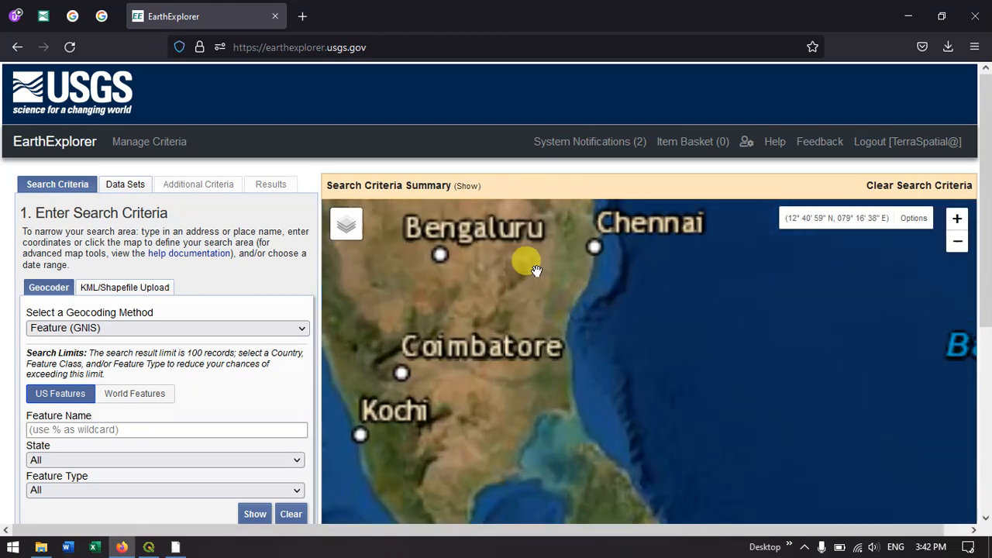
left_click_drag(526, 261, 586, 349)
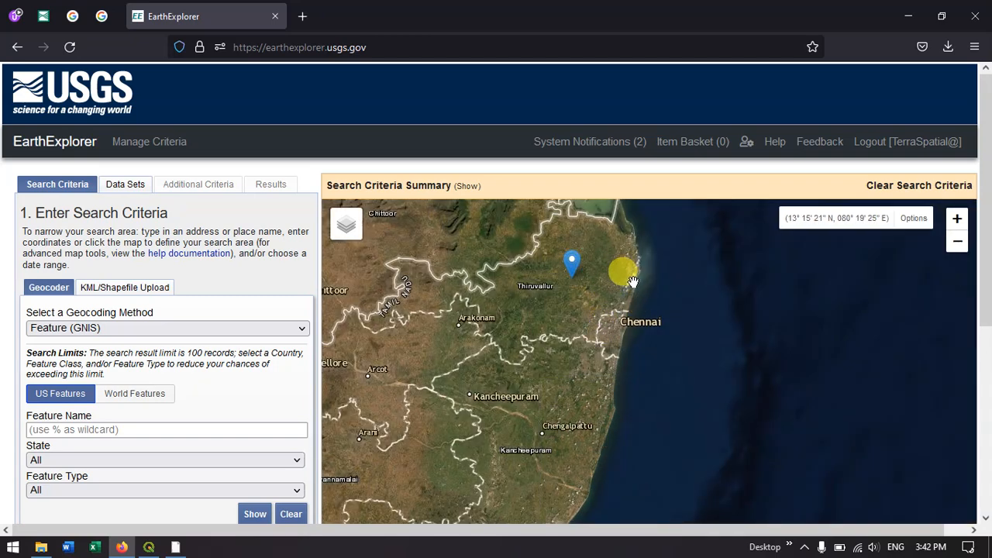
left_click(637, 262)
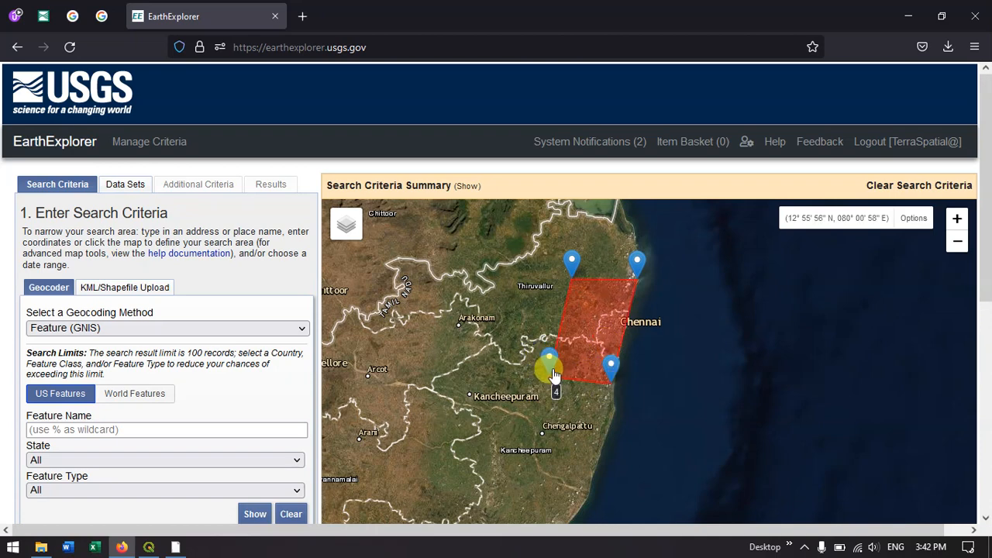
left_click_drag(550, 371, 593, 263)
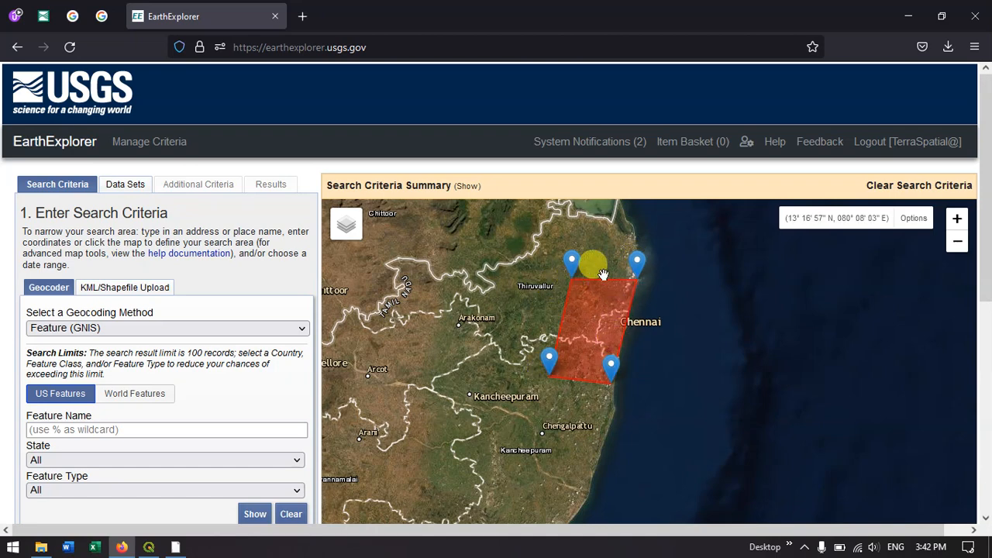
mouse_move(548, 362)
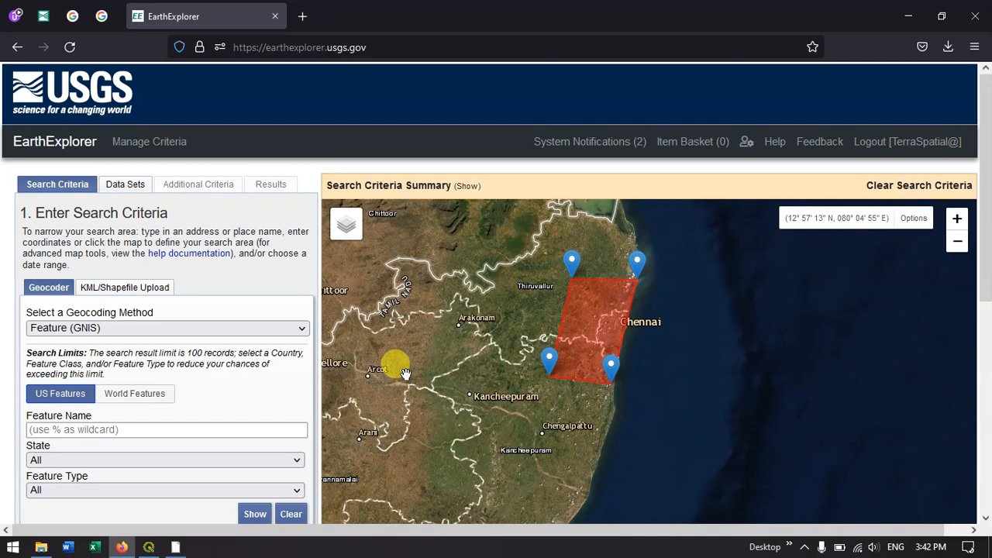
mouse_move(125, 184)
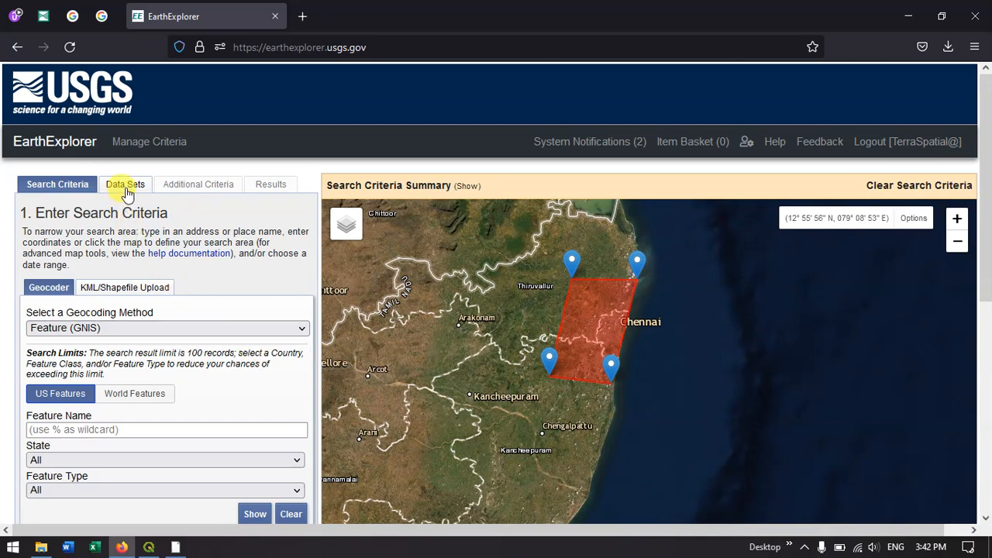
- Select SRTM Water Body Data under Digital Elevation > SRTM as the search dataset
left_click(125, 183)
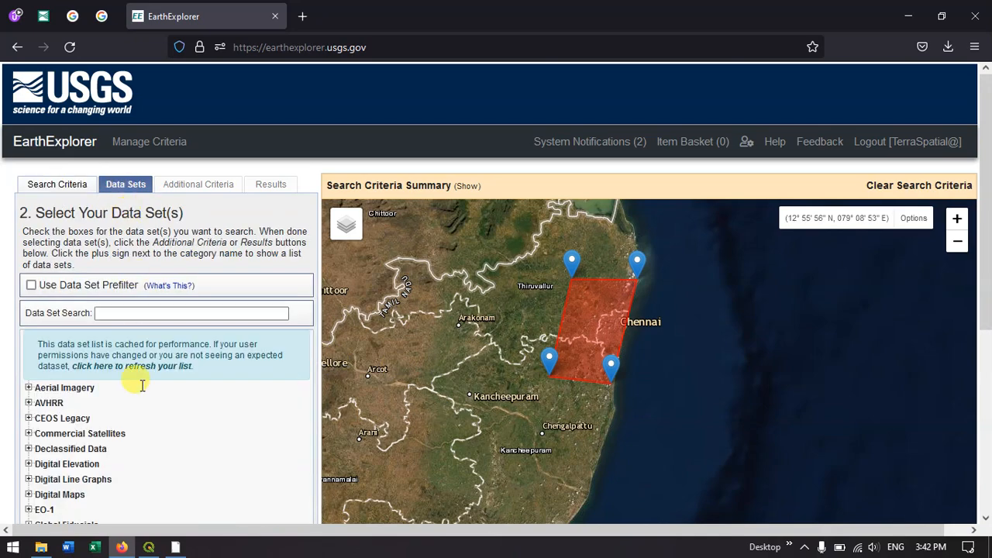
scroll("down", 3)
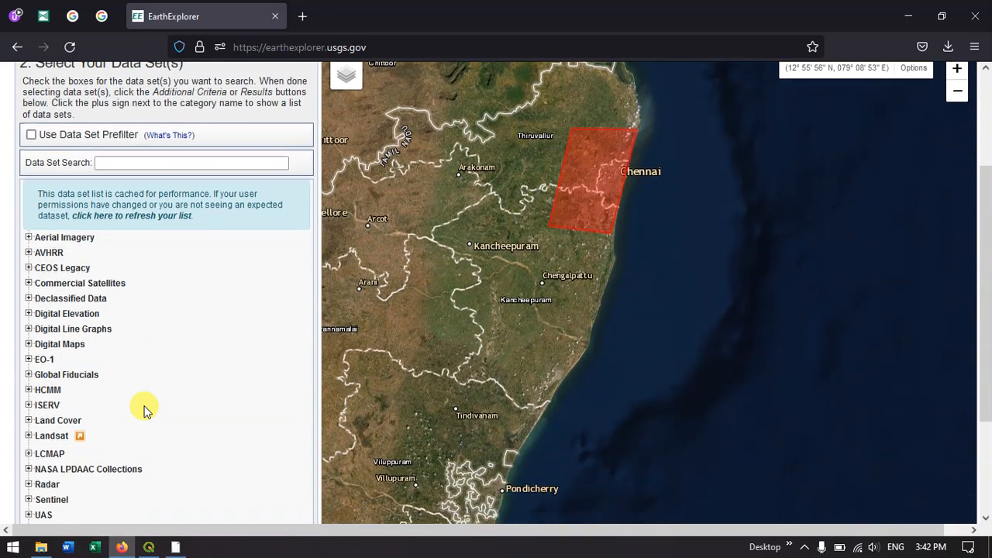
scroll("down", 3)
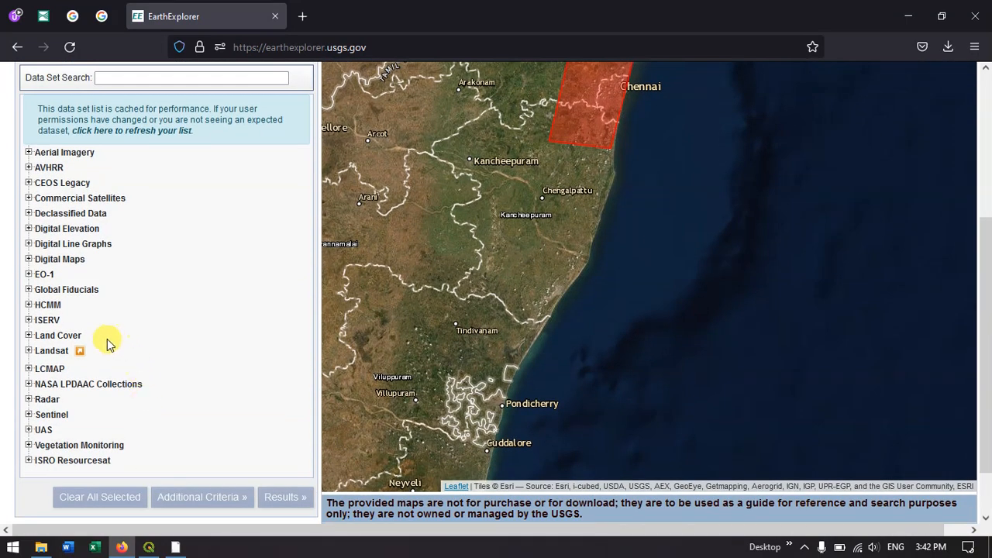
mouse_move(31, 232)
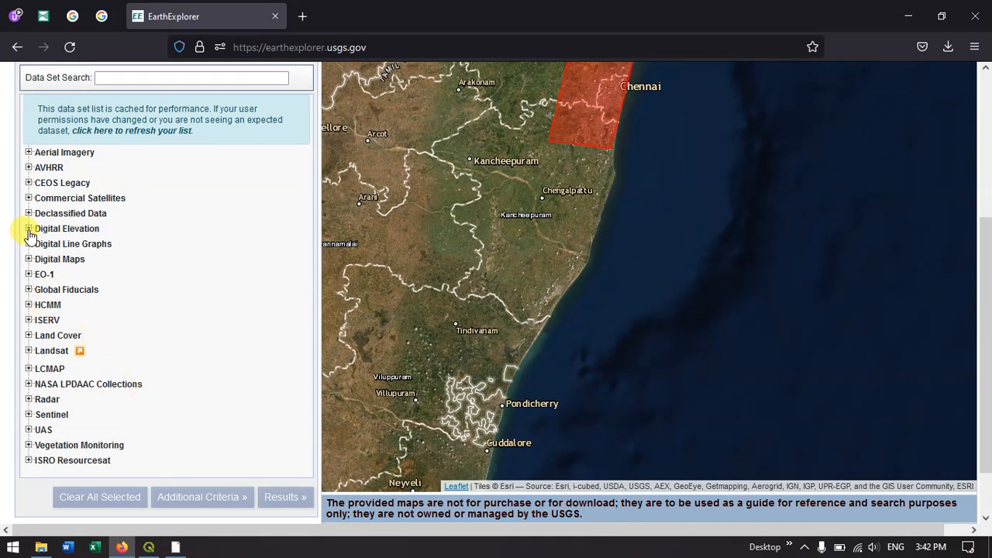
left_click(29, 227)
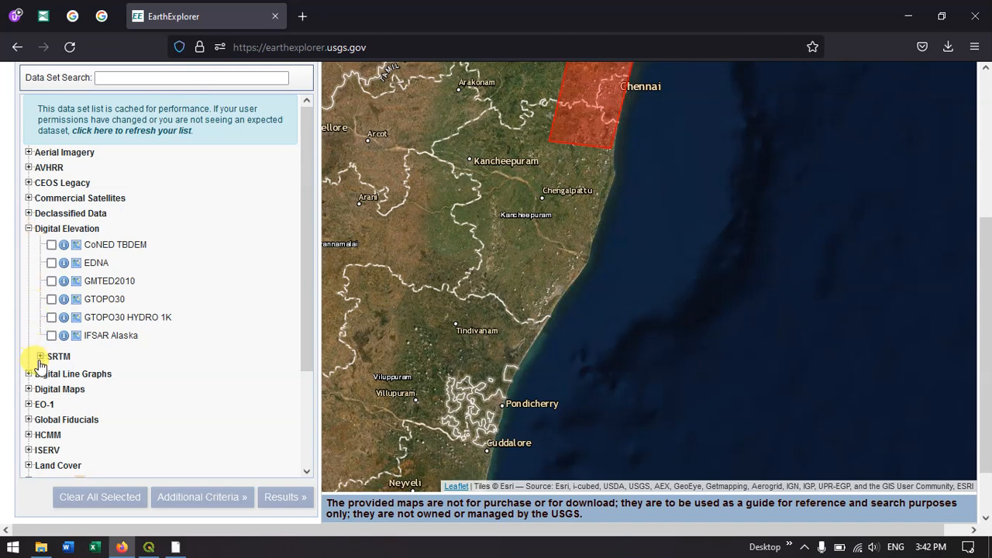
left_click(40, 356)
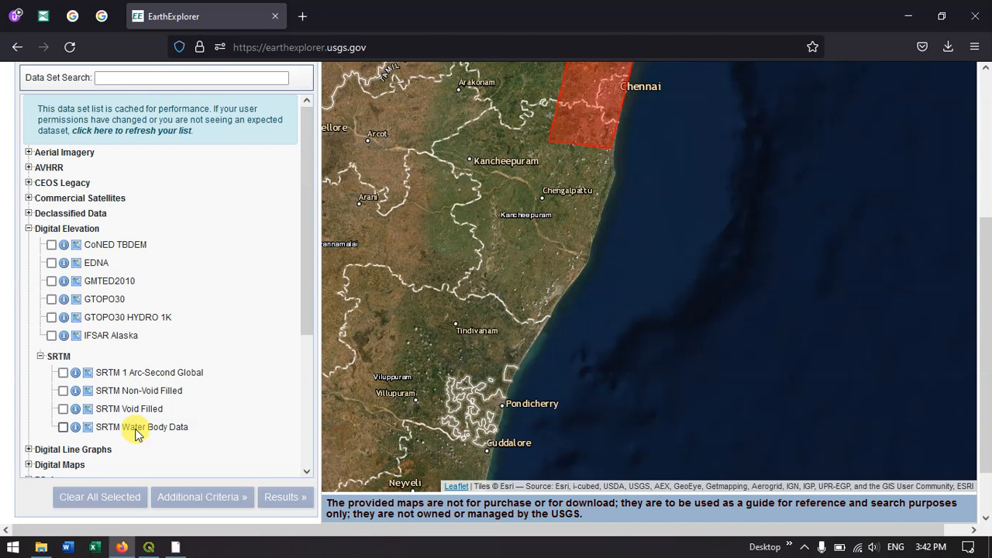
mouse_move(64, 427)
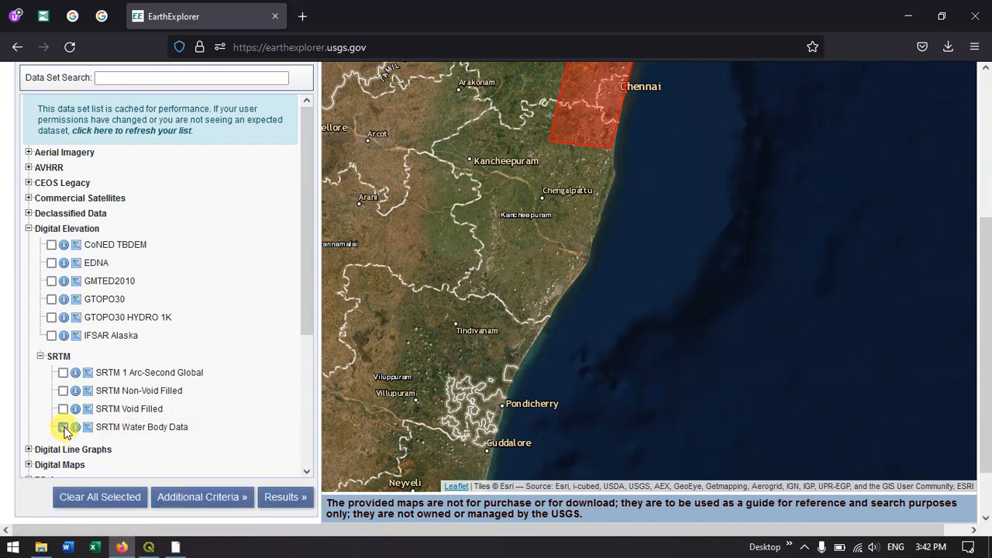
left_click(285, 497)
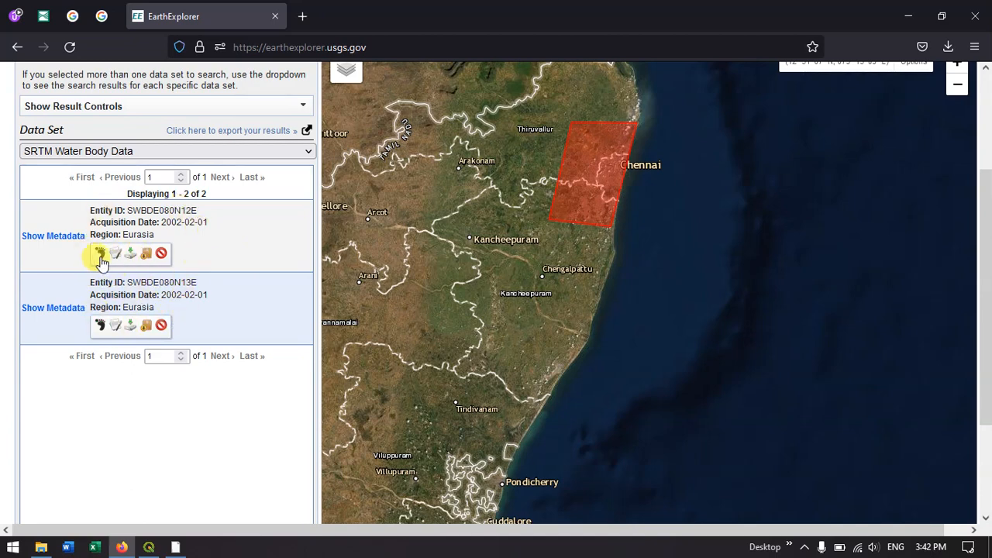
mouse_move(100, 254)
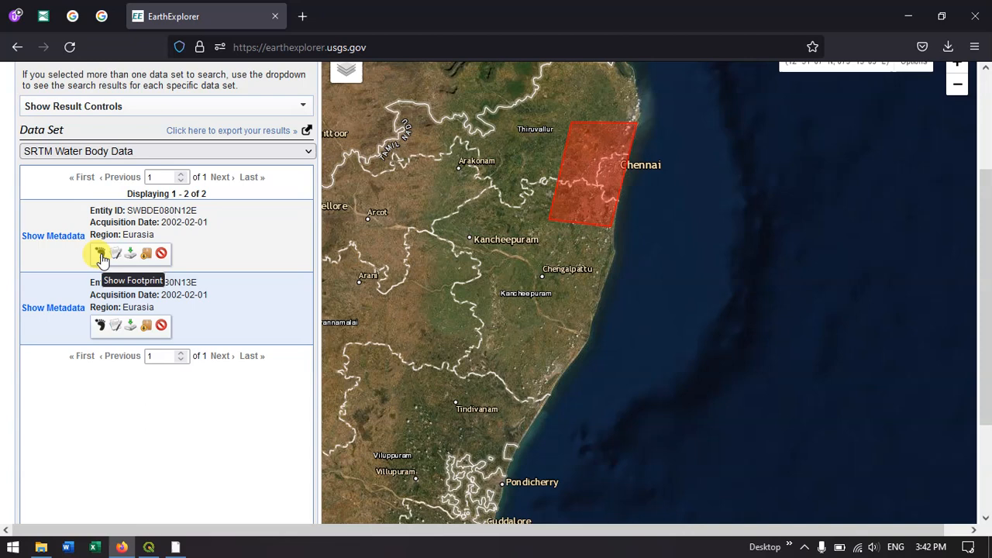
- Preview and then hide the SWBDE080N12E footprint, leaving SWBDE080N13E outlined
left_click(101, 254)
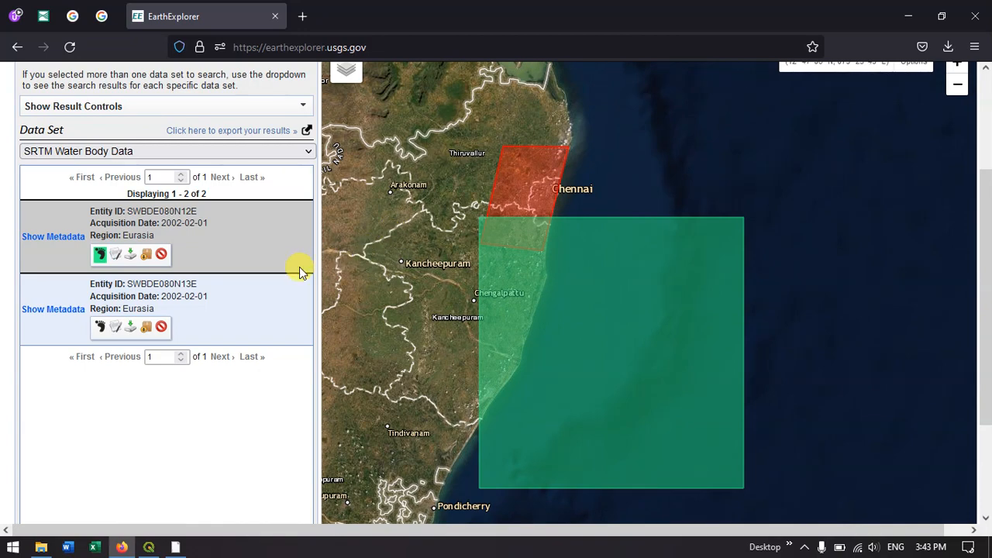
mouse_move(111, 308)
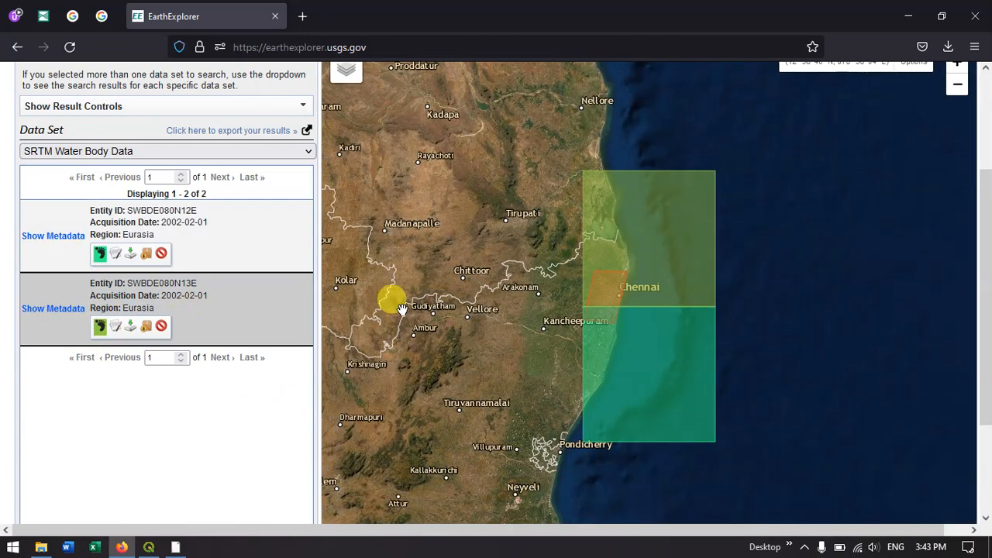
left_click(100, 254)
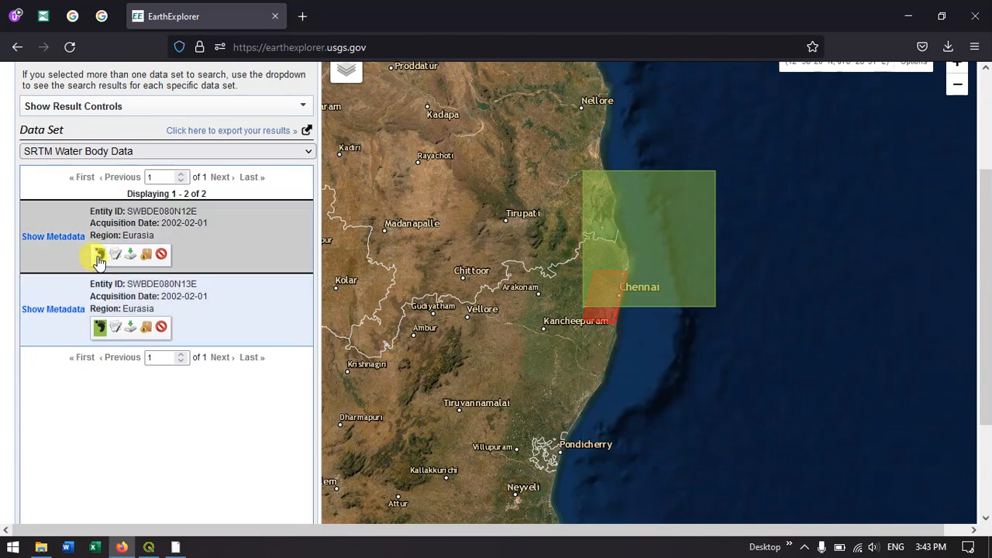
mouse_move(130, 327)
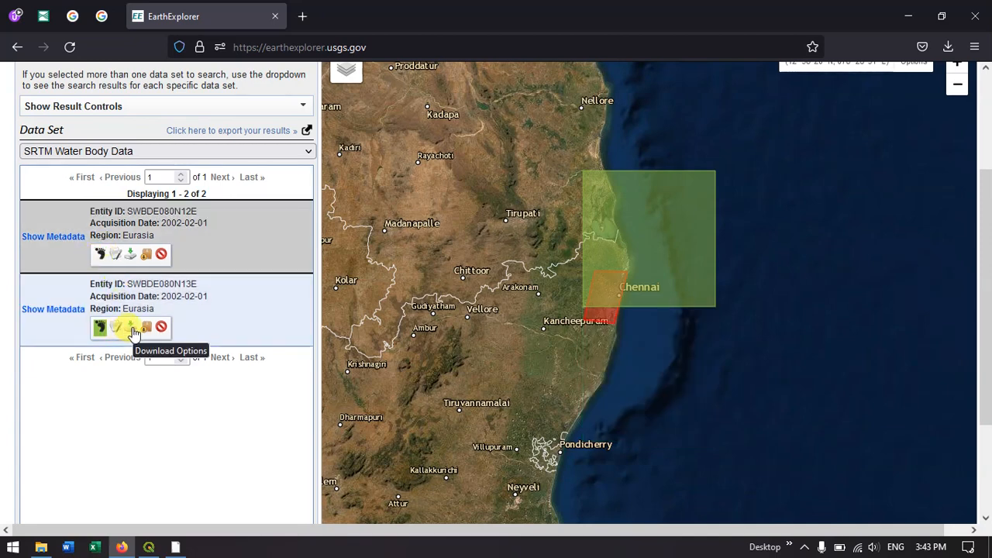
- Download the Standard Format Water Body file for SWBDE080N13E as e080n13e.zip
left_click(130, 327)
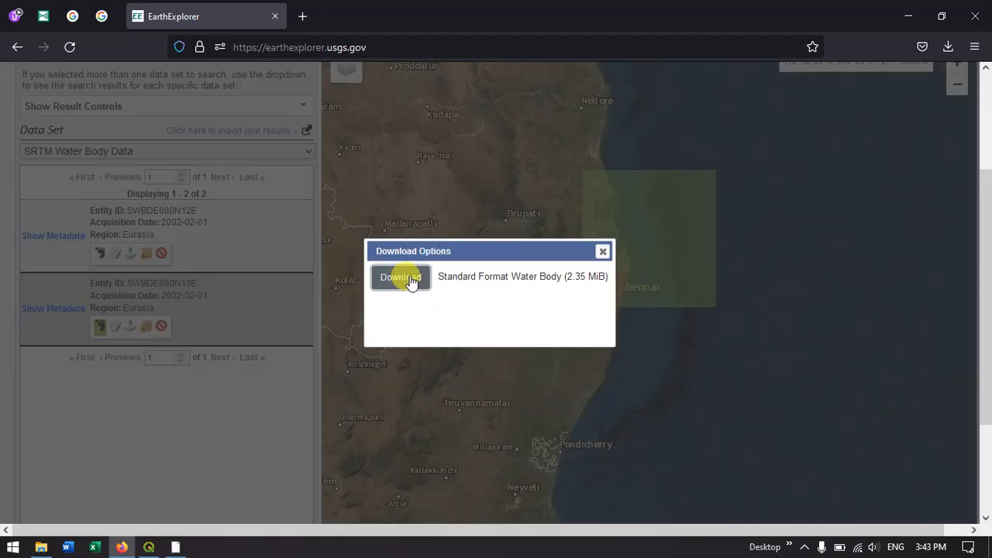
left_click(401, 277)
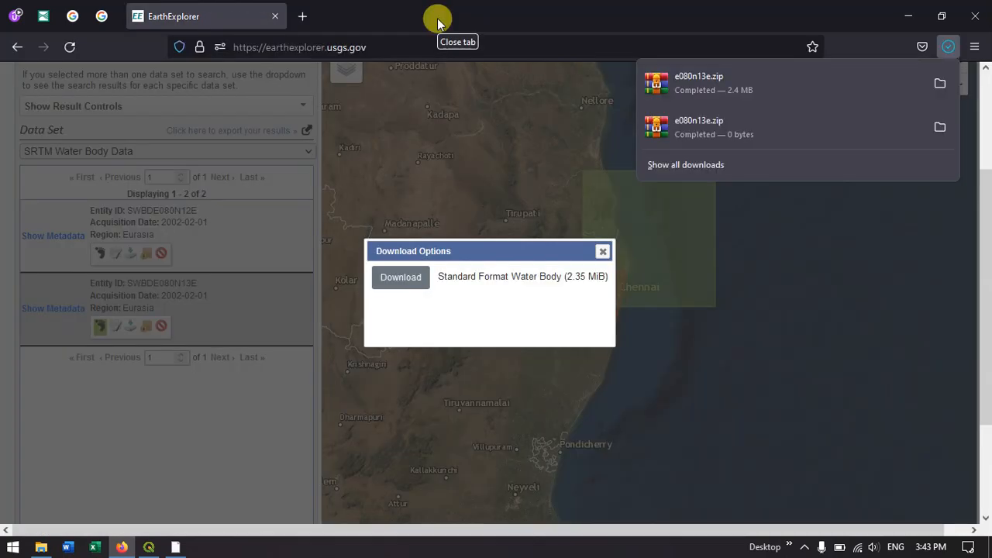
mouse_move(771, 89)
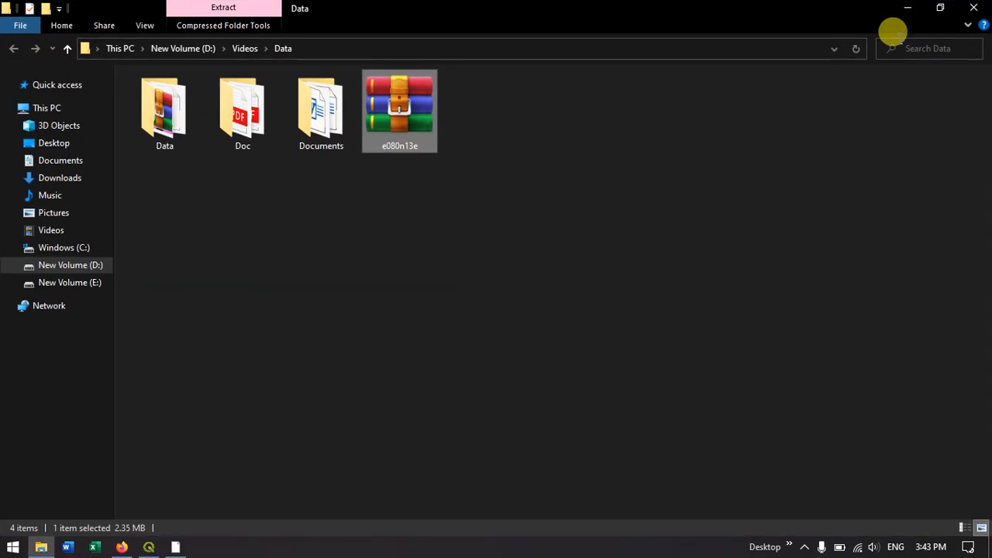
mouse_move(399, 113)
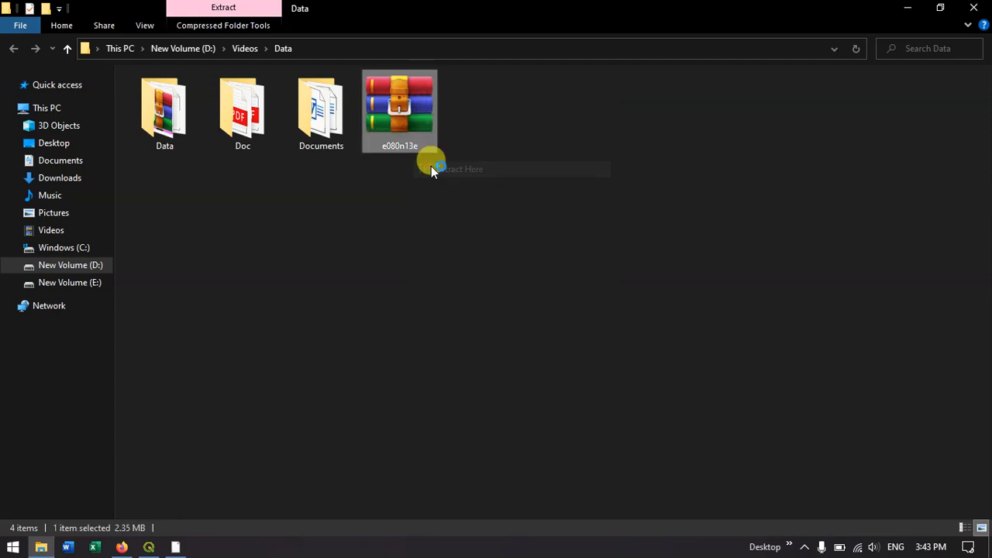
- Extract e080n13e.zip in place inside D:\Videos\Data
left_click(461, 169)
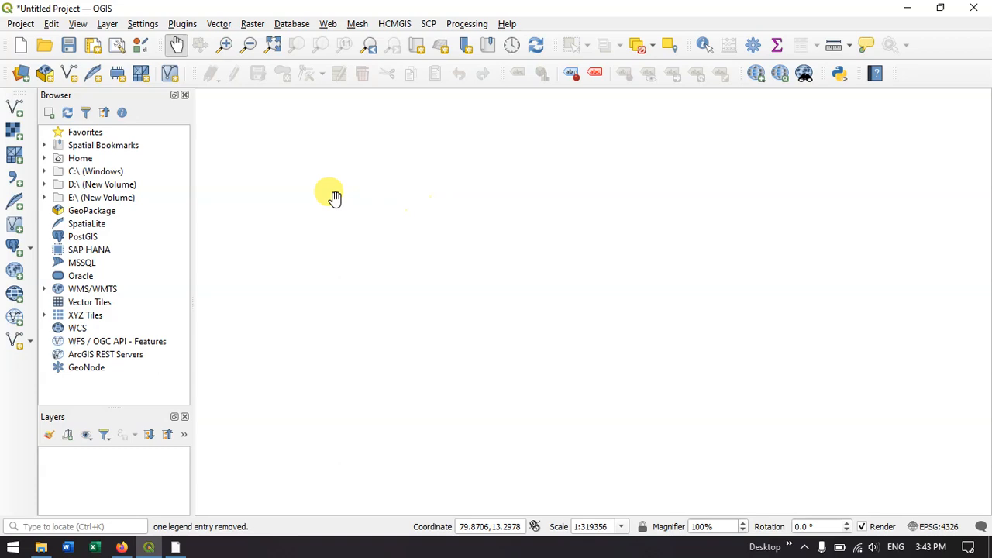
- Add e080n13e.dbf as a vector layer through the Data Source Manager
left_click(14, 110)
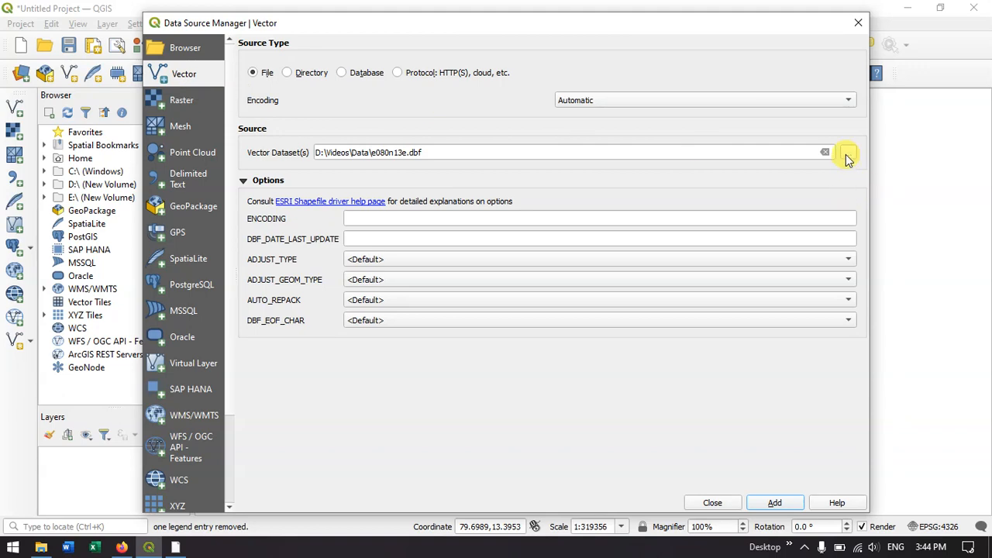
left_click(847, 152)
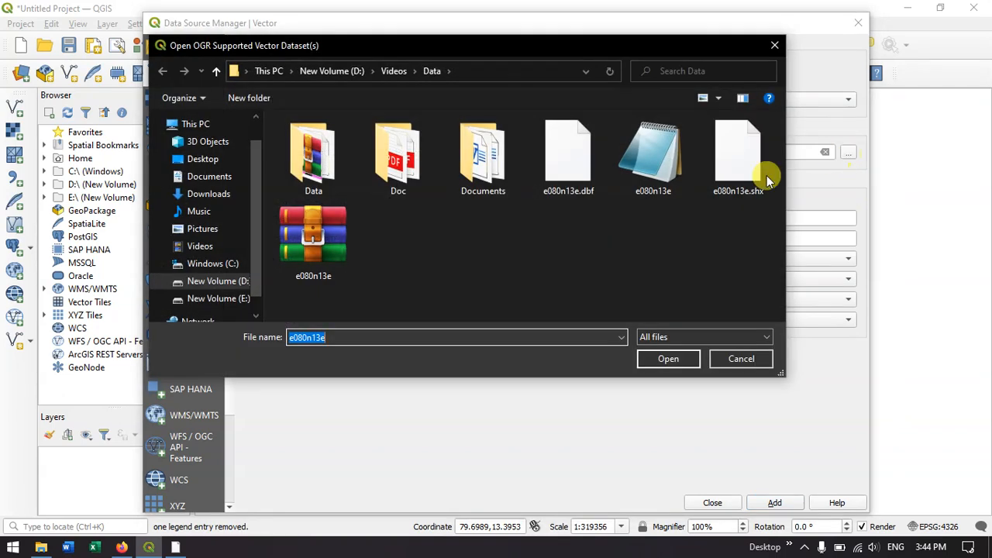
mouse_move(653, 155)
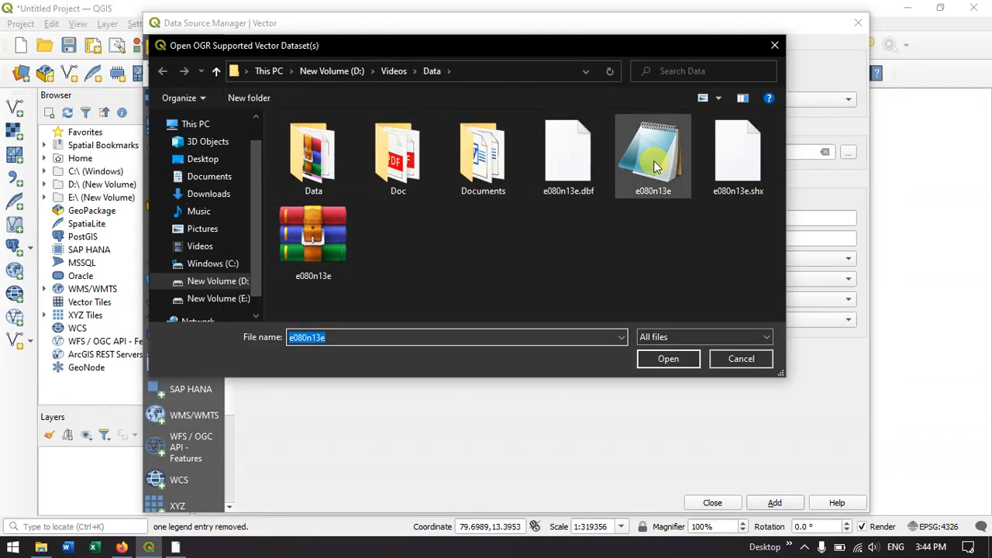
left_click(568, 155)
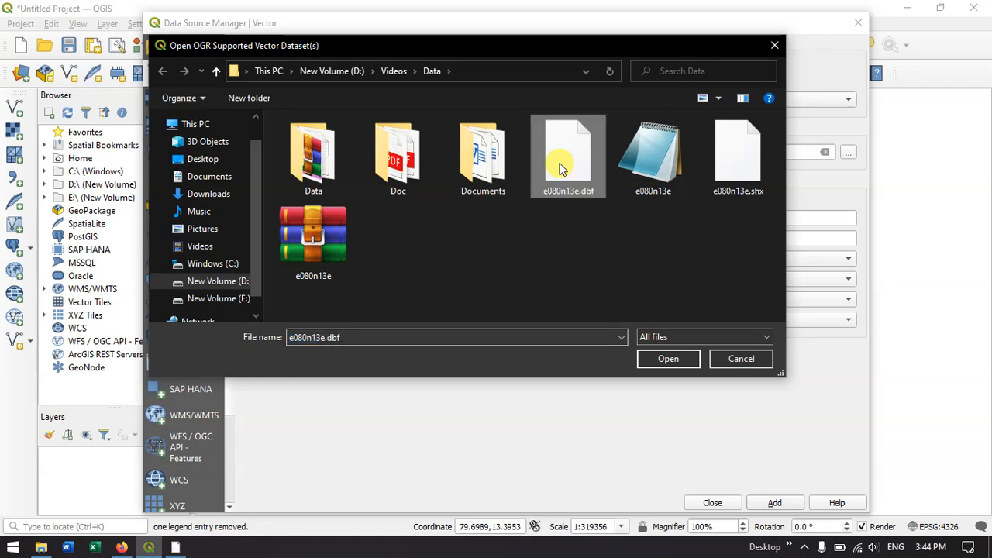
left_click(668, 358)
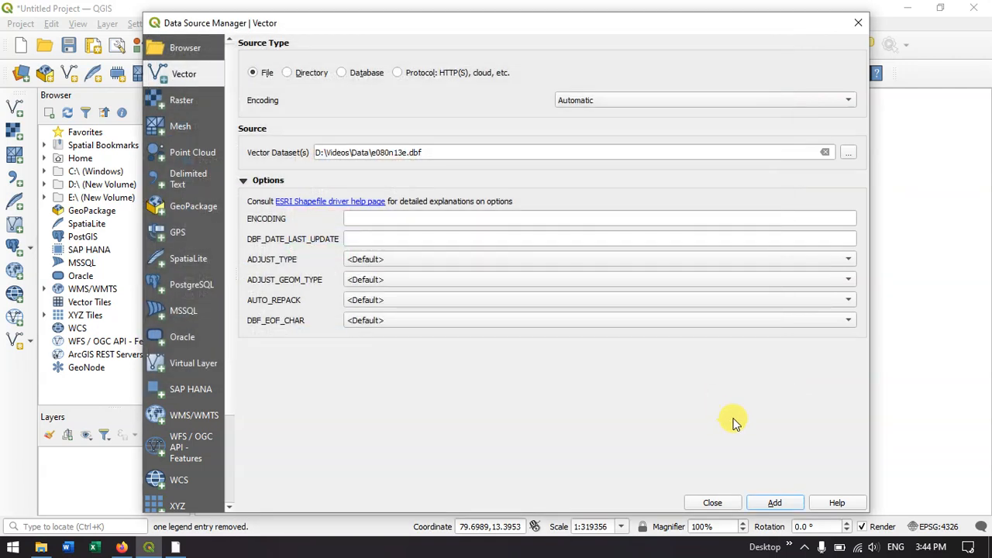
left_click(773, 503)
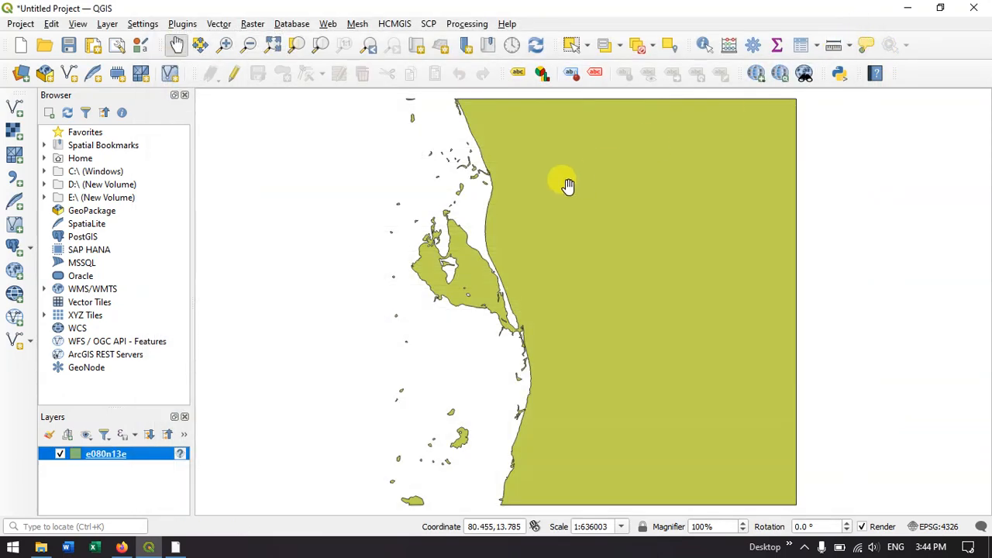
- Pan and zoom the canvas to centre the e080n13e coastline and lagoon
left_click_drag(562, 182, 484, 271)
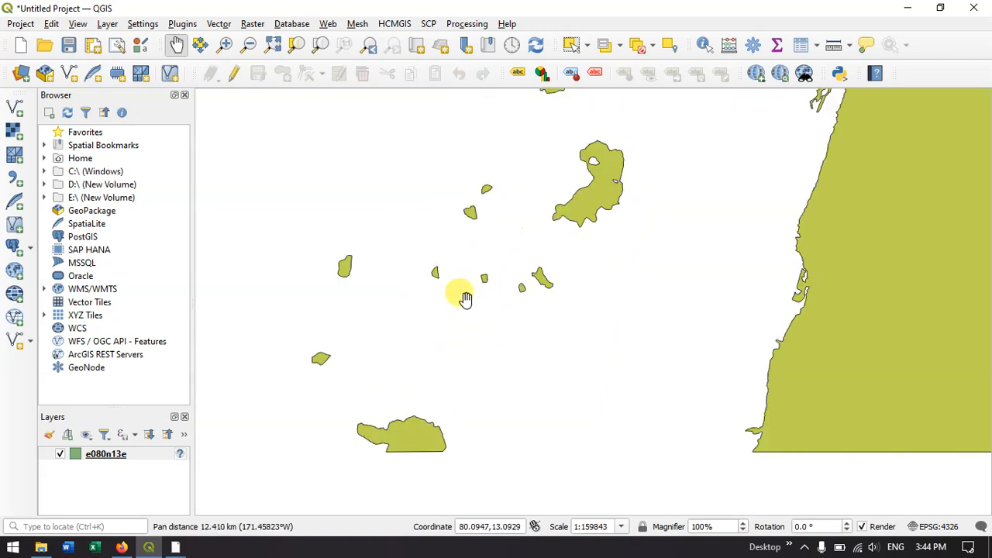
scroll("down", 3)
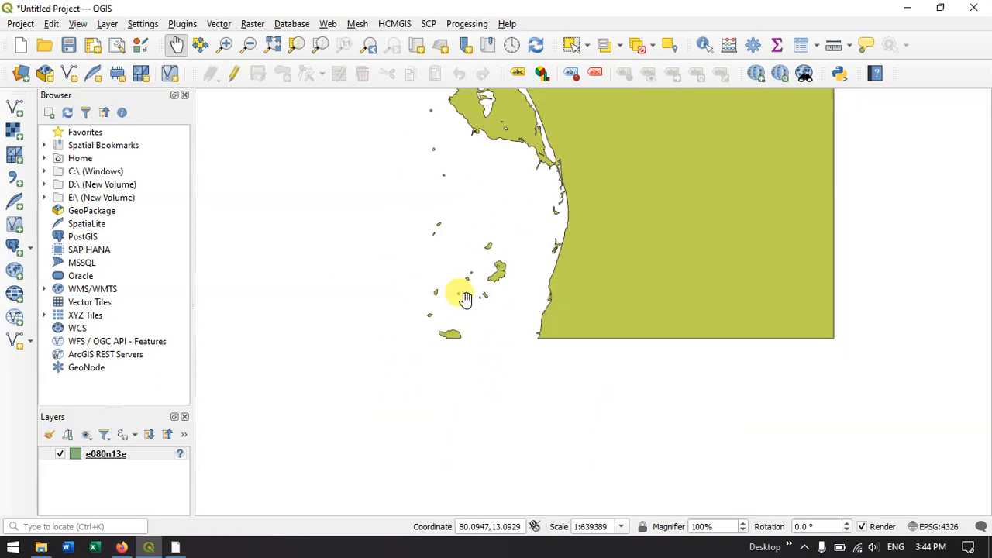
left_click_drag(465, 298, 539, 242)
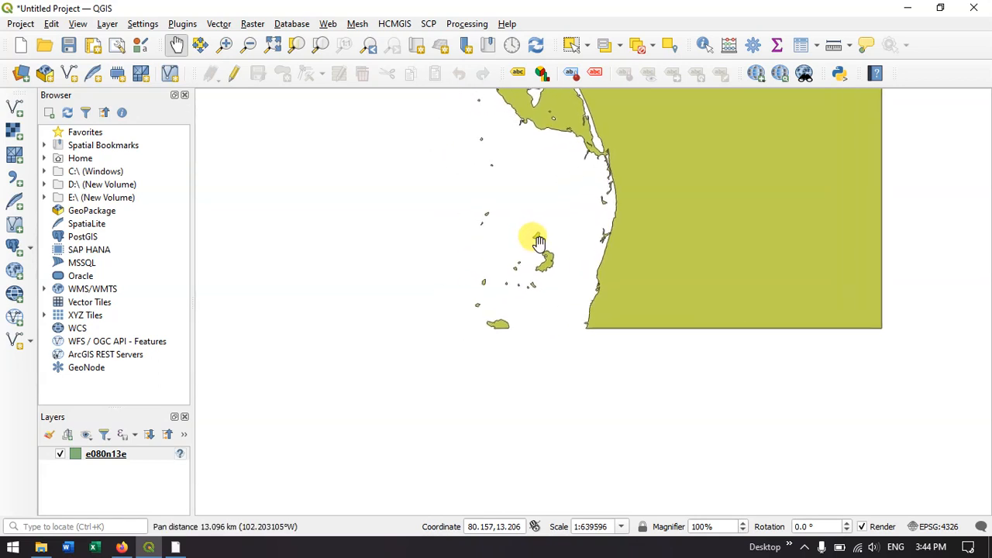
left_click_drag(538, 241, 357, 378)
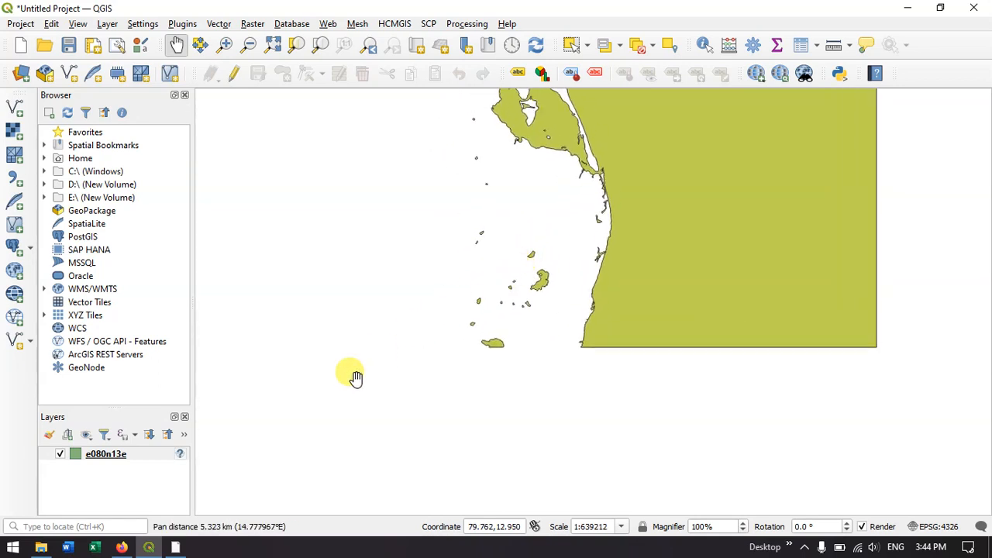
left_click_drag(352, 376, 380, 213)
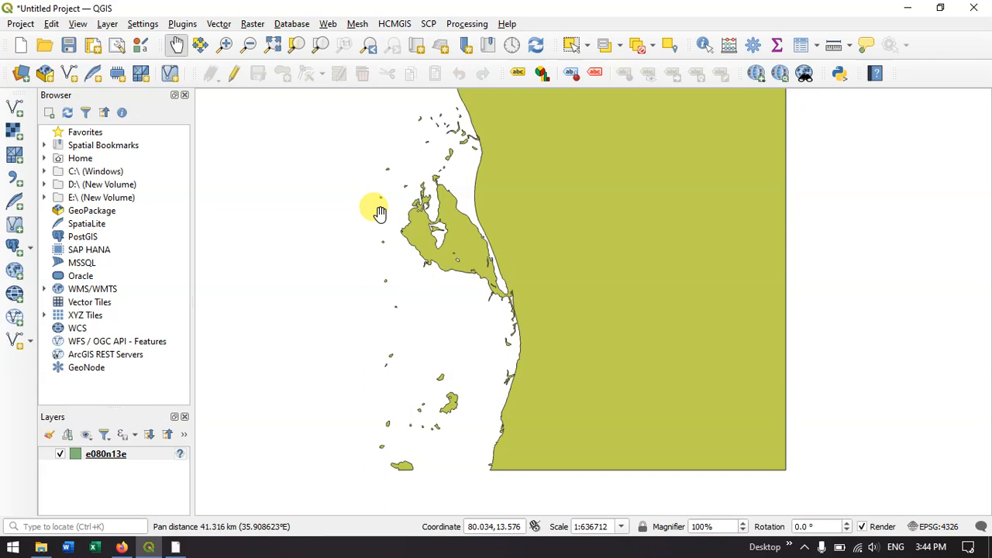
left_click(357, 23)
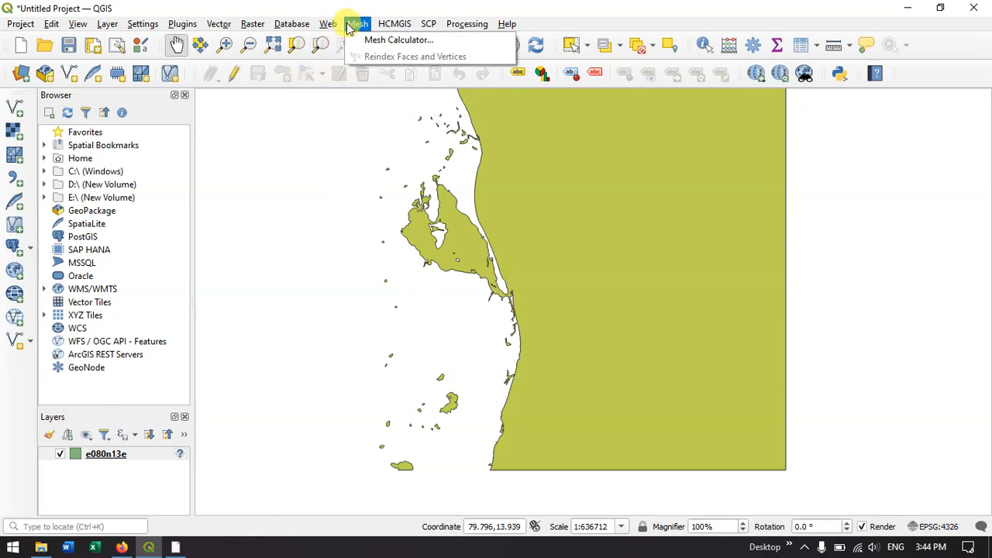
- Add the Google Satellite basemap from HCMGIS > Basemaps
left_click(328, 23)
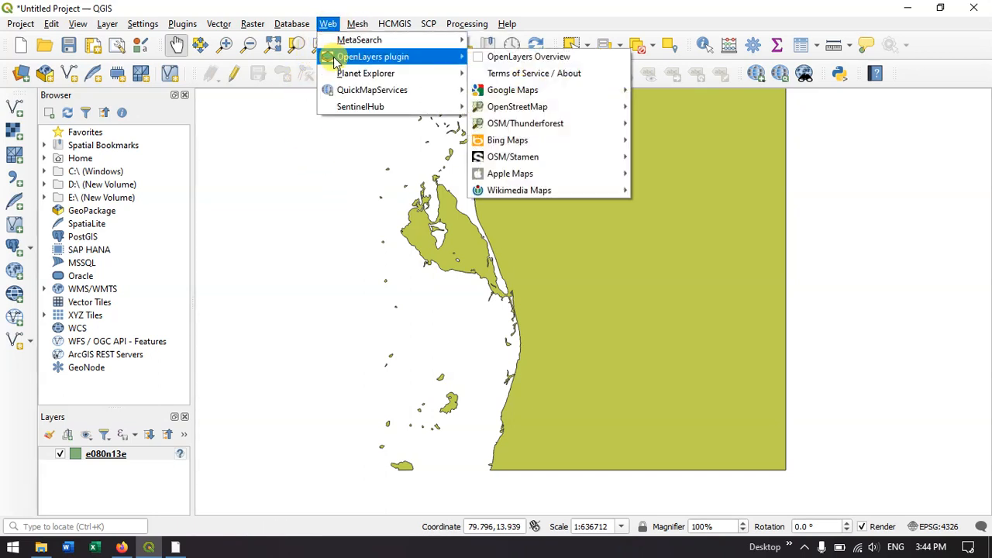
left_click(394, 23)
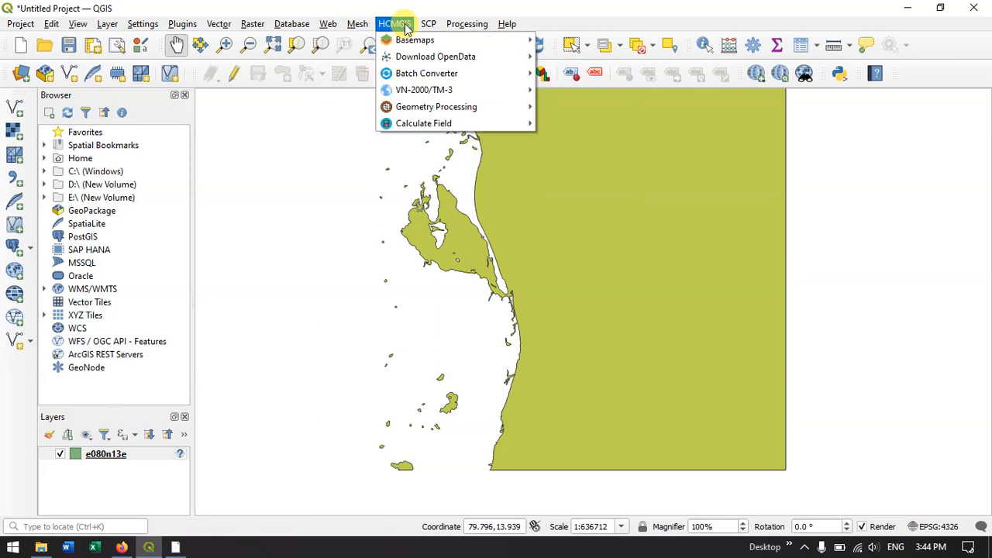
left_click(414, 39)
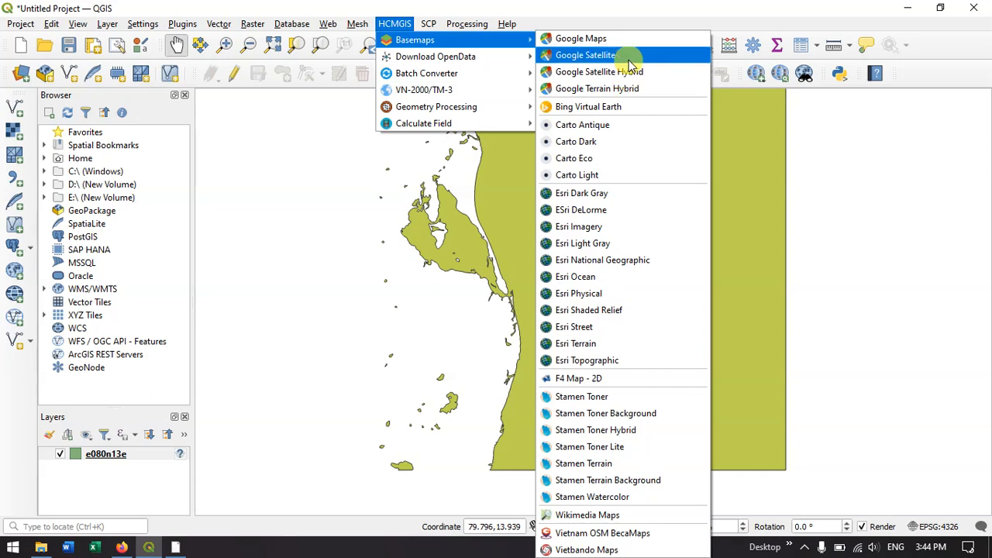
left_click(585, 54)
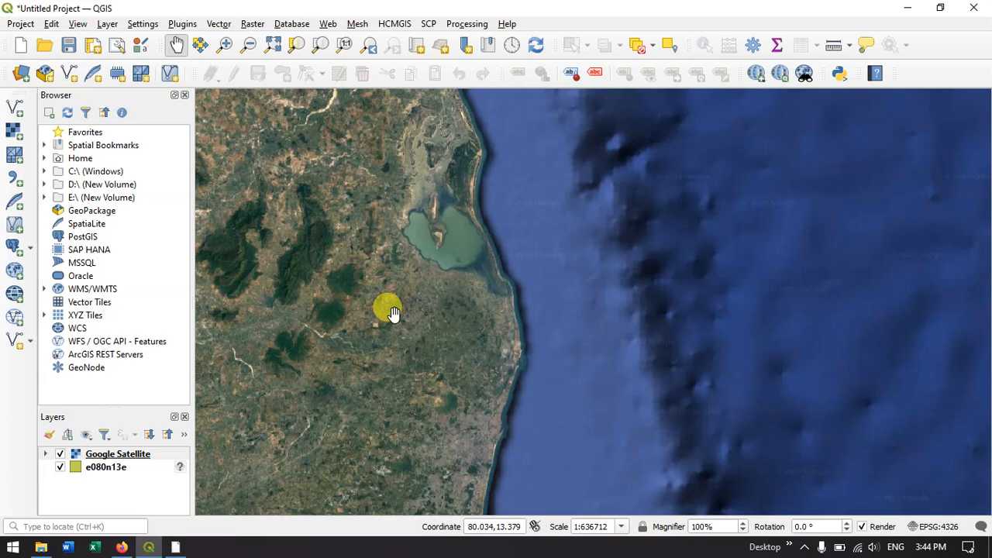
left_click(105, 466)
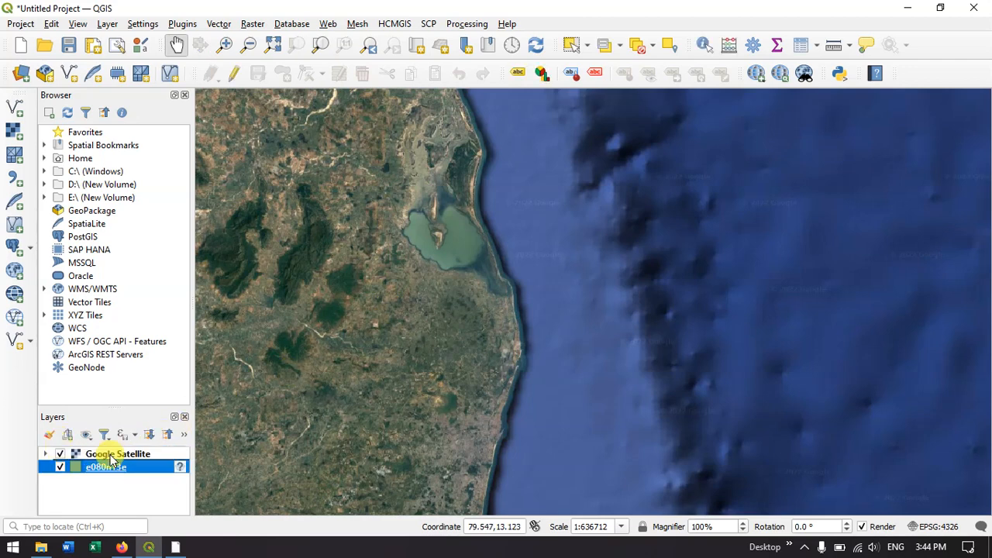
- Move the e080n13e layer above Google Satellite and toggle its visibility over Chennai
left_click_drag(105, 466, 117, 454)
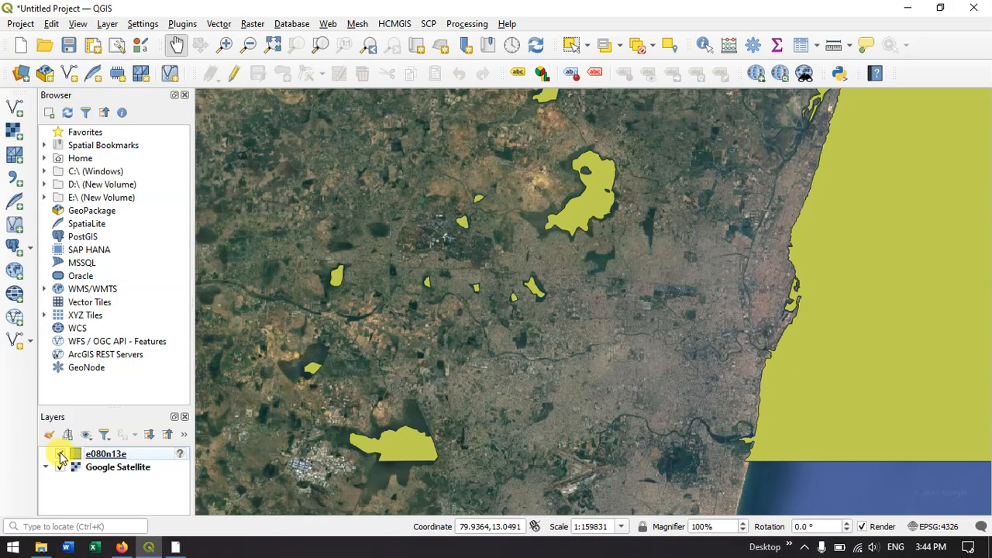
left_click(60, 454)
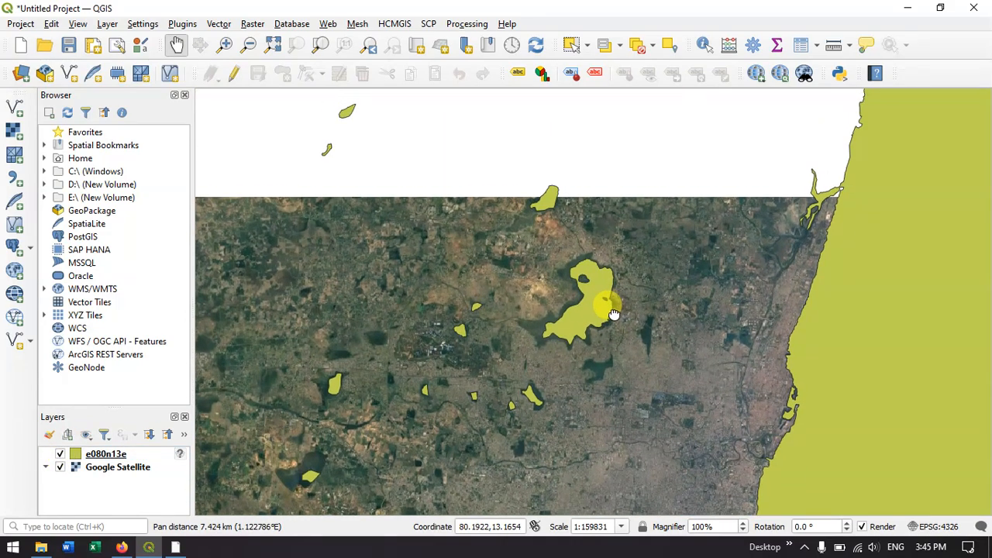
- Pan between the large northern and southwestern lakes, comparing polygons with imagery
left_click_drag(612, 314, 578, 301)
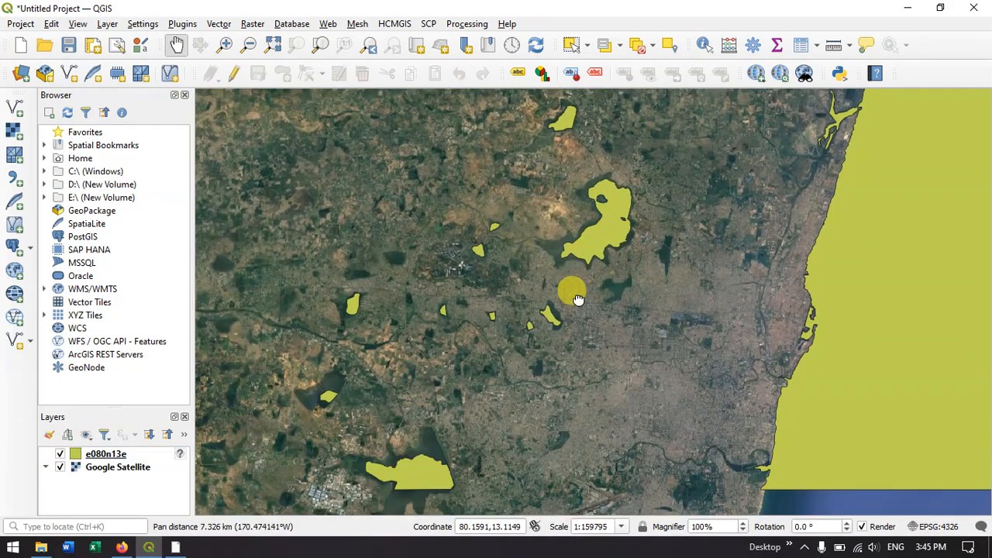
left_click_drag(578, 300, 592, 238)
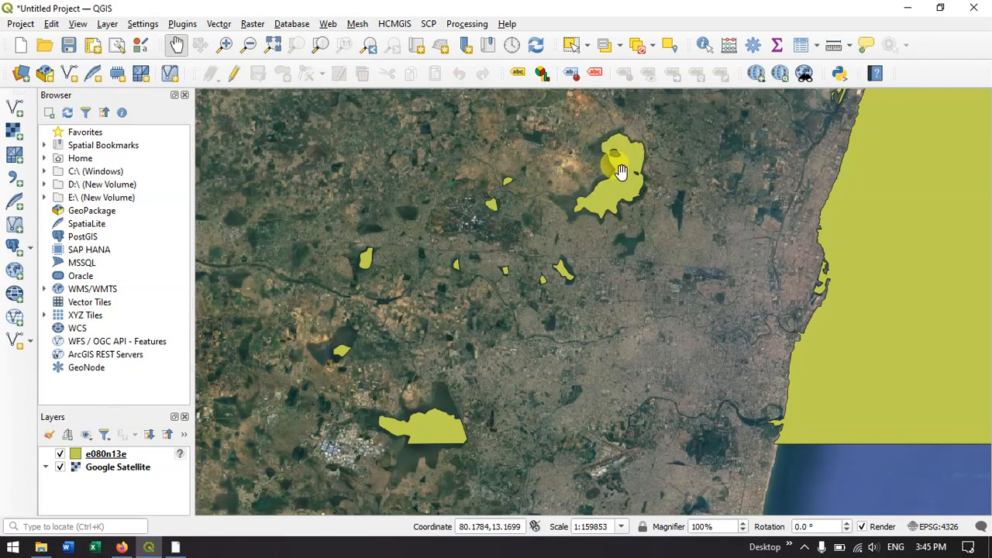
left_click_drag(620, 170, 566, 275)
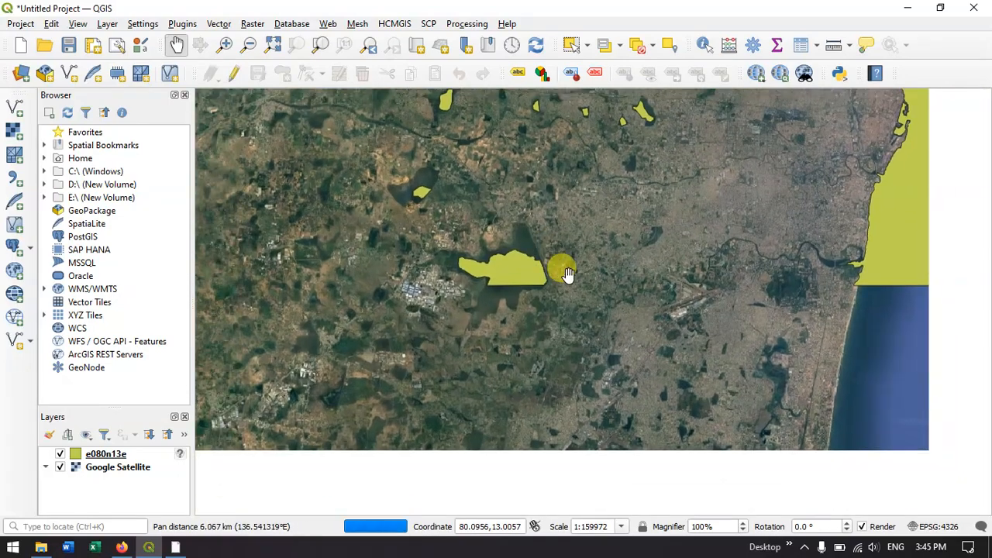
left_click_drag(565, 273, 495, 262)
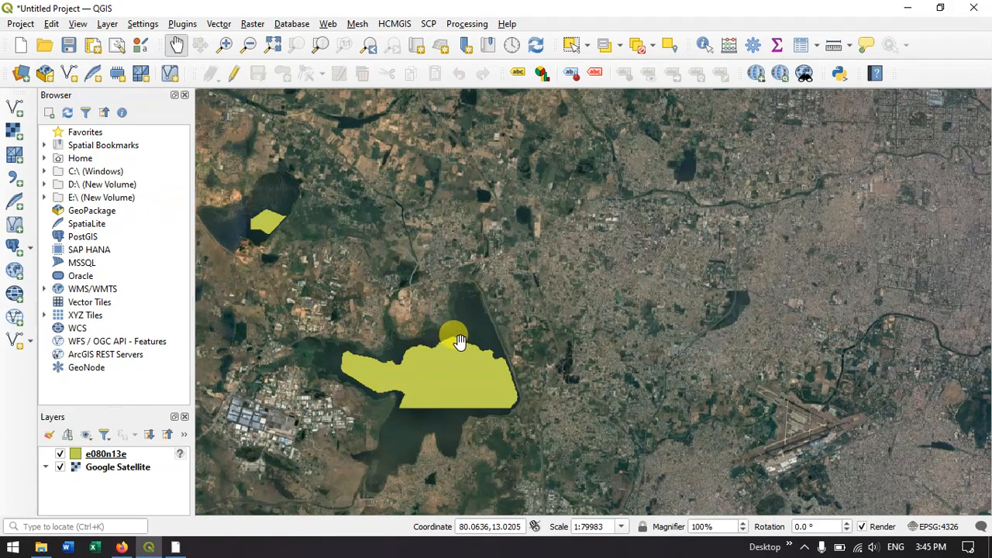
left_click_drag(459, 341, 510, 407)
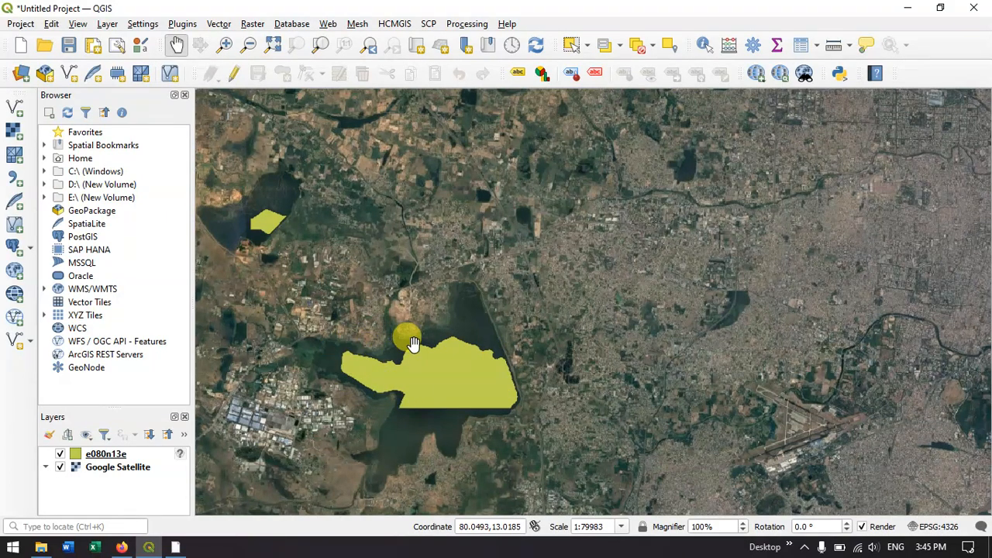
- Pan across the smaller city and western lakes, then zoom out for a wider view
left_click_drag(410, 341, 515, 450)
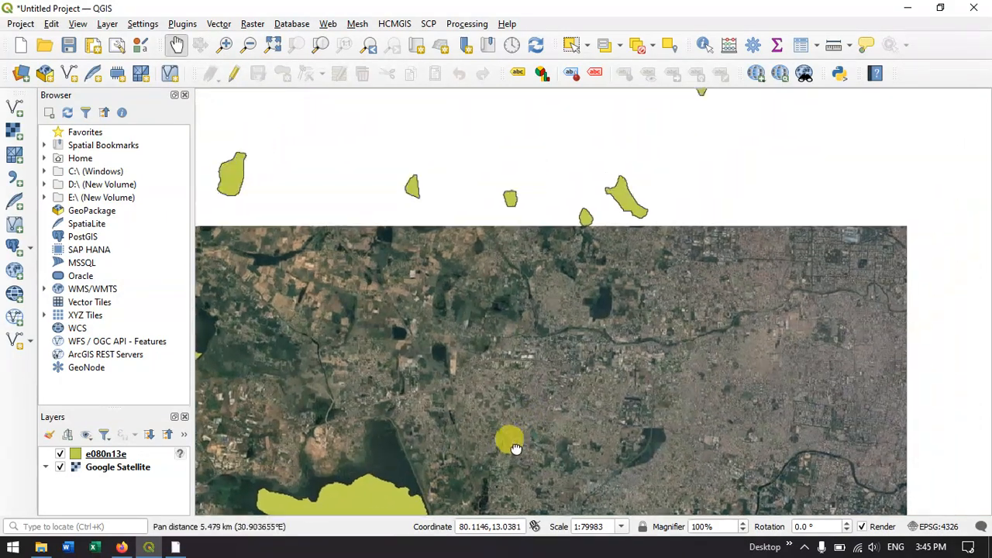
left_click_drag(517, 448, 428, 265)
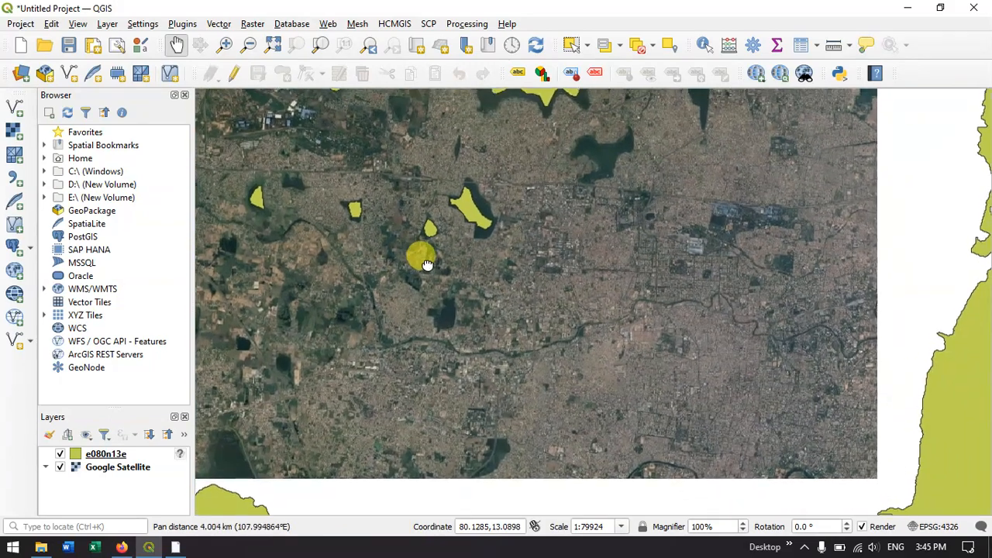
left_click_drag(426, 264, 601, 362)
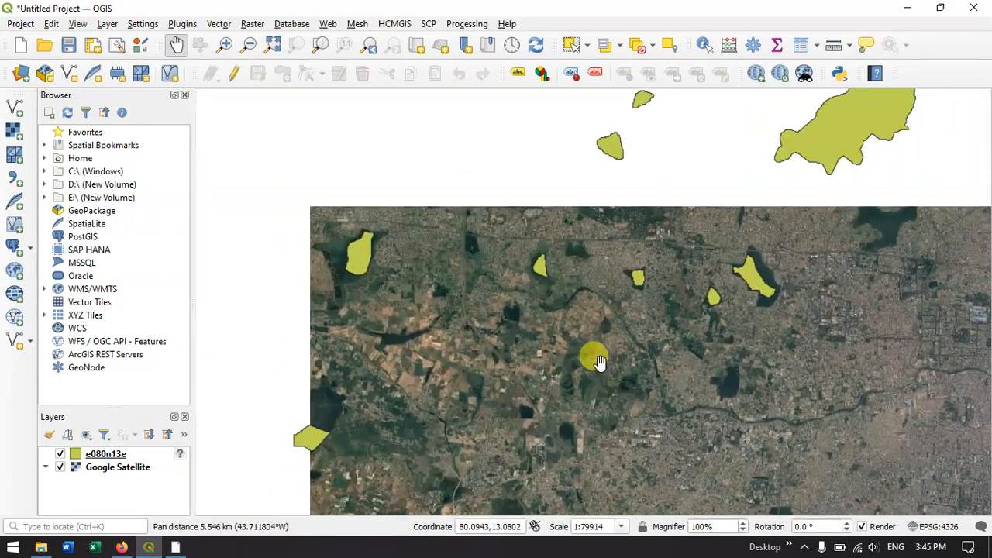
left_click_drag(600, 362, 526, 344)
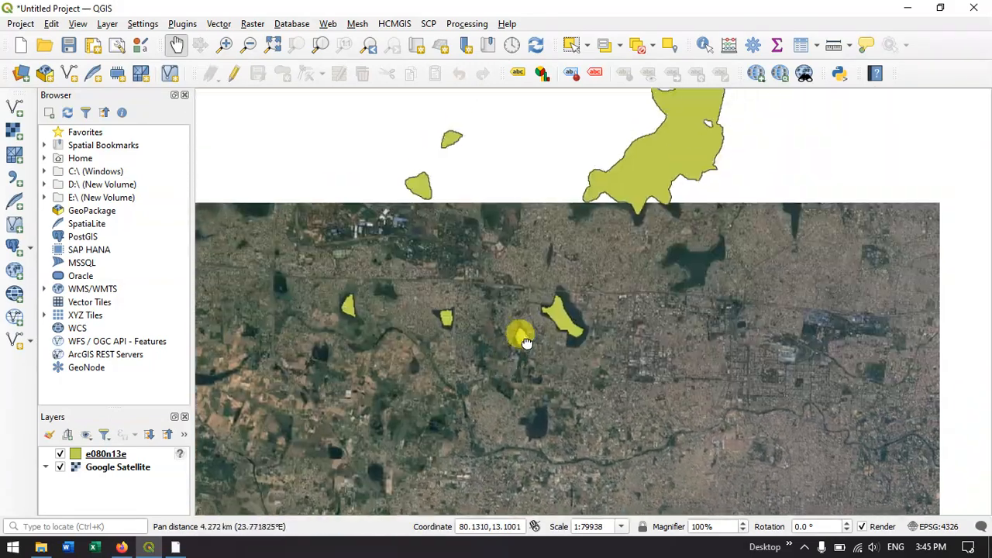
left_click_drag(527, 344, 602, 290)
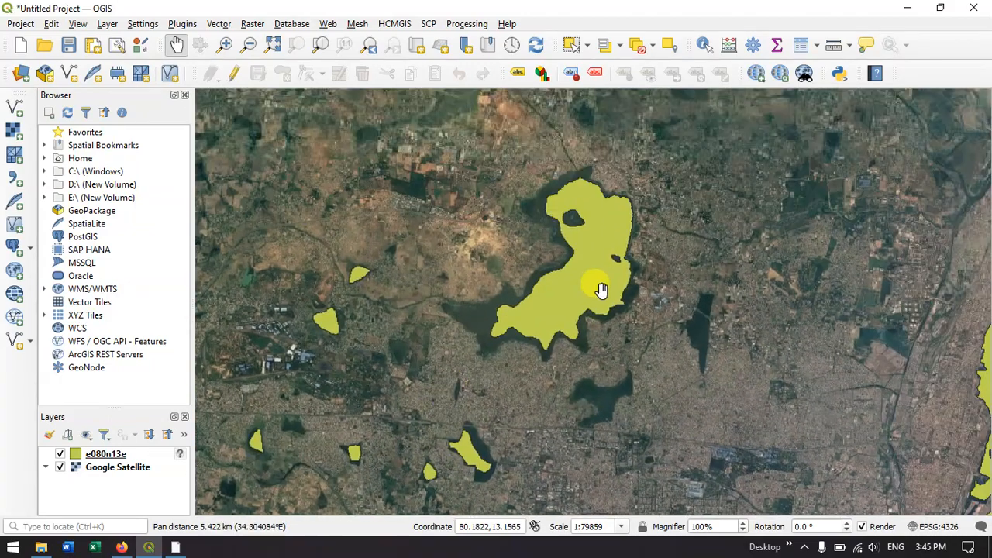
left_click_drag(602, 290, 534, 344)
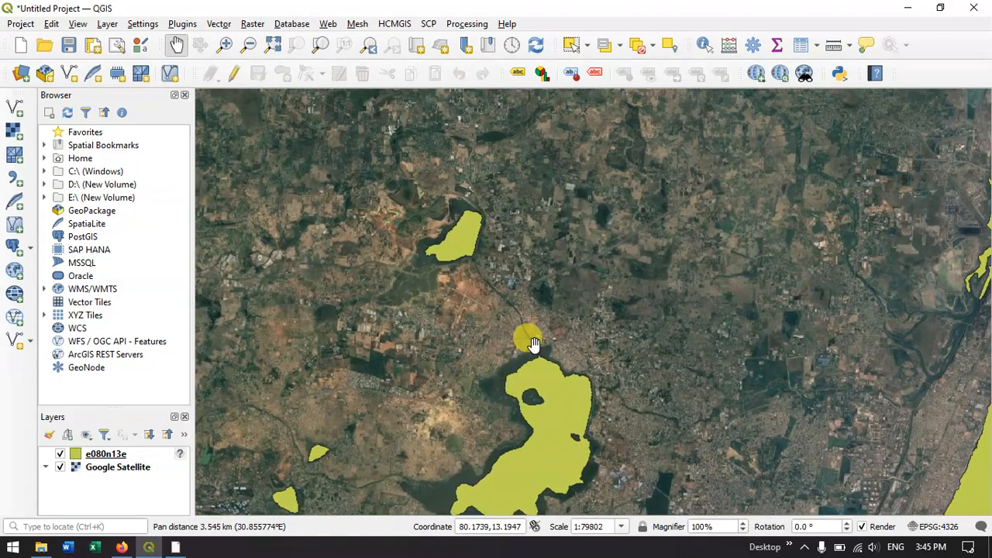
scroll("down", 3)
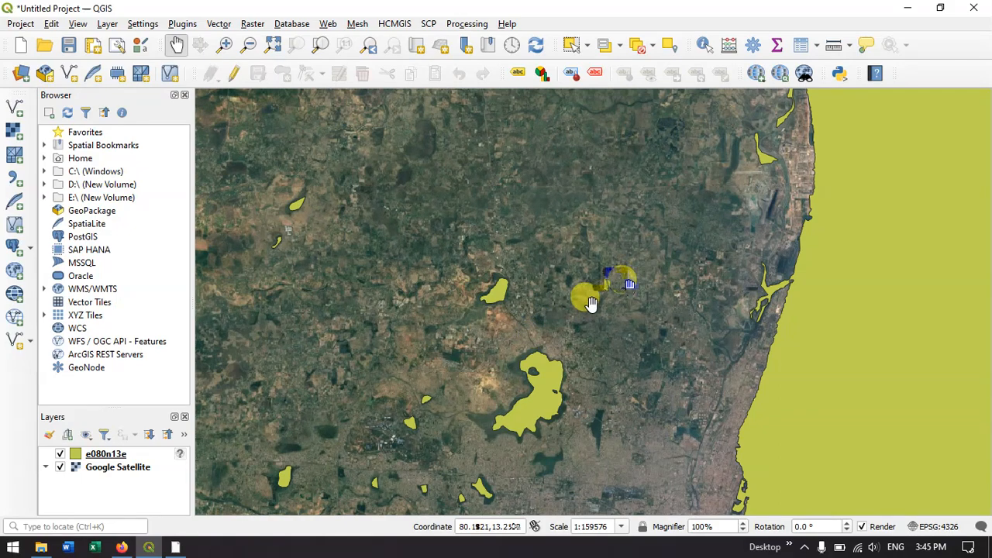
- Pan to the coast north of Chennai and show the e080n13e layer again
left_click_drag(591, 302, 763, 271)
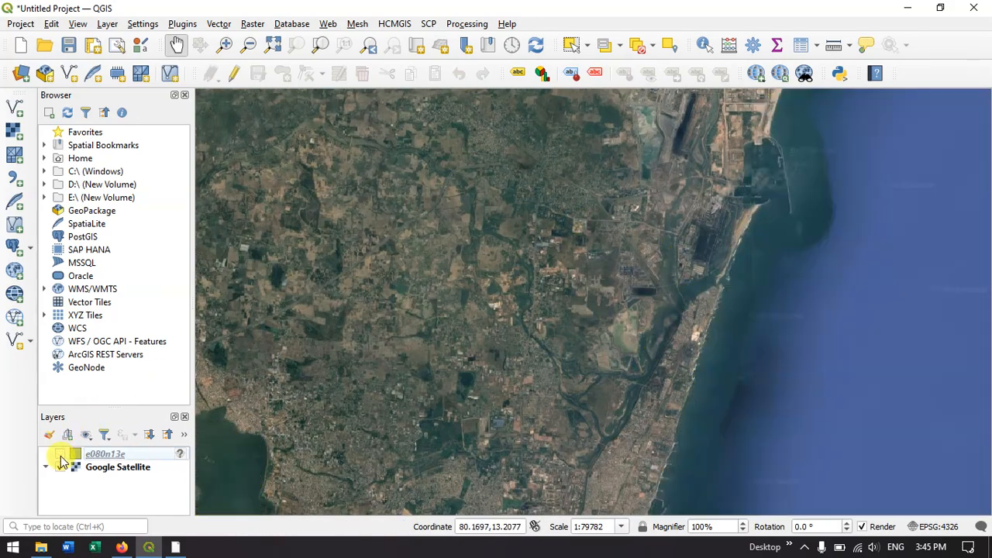
left_click(60, 454)
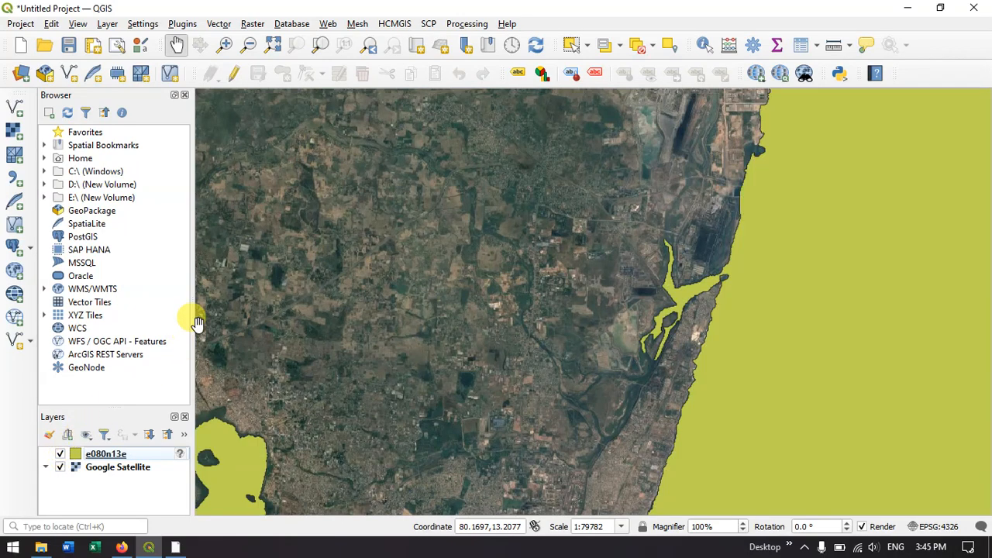
mouse_move(461, 286)
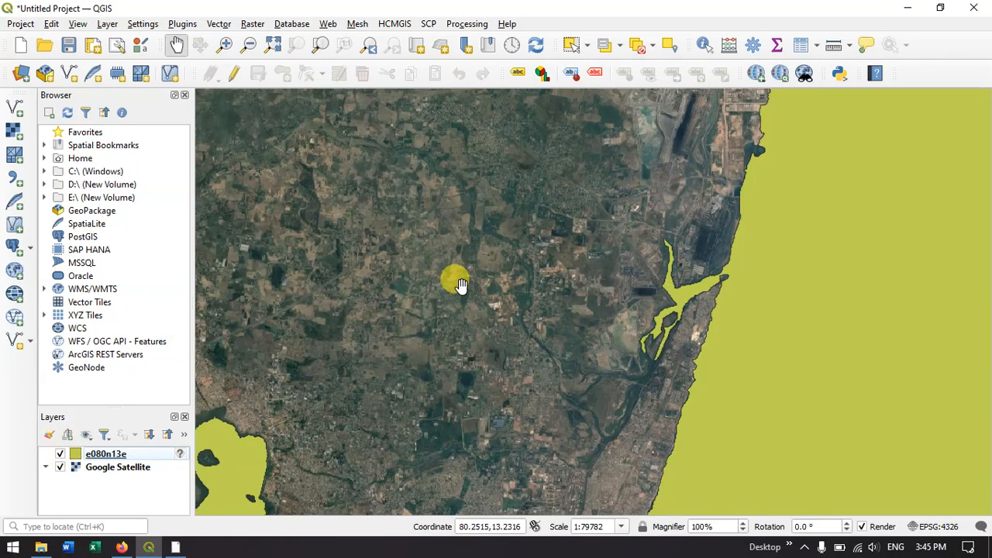